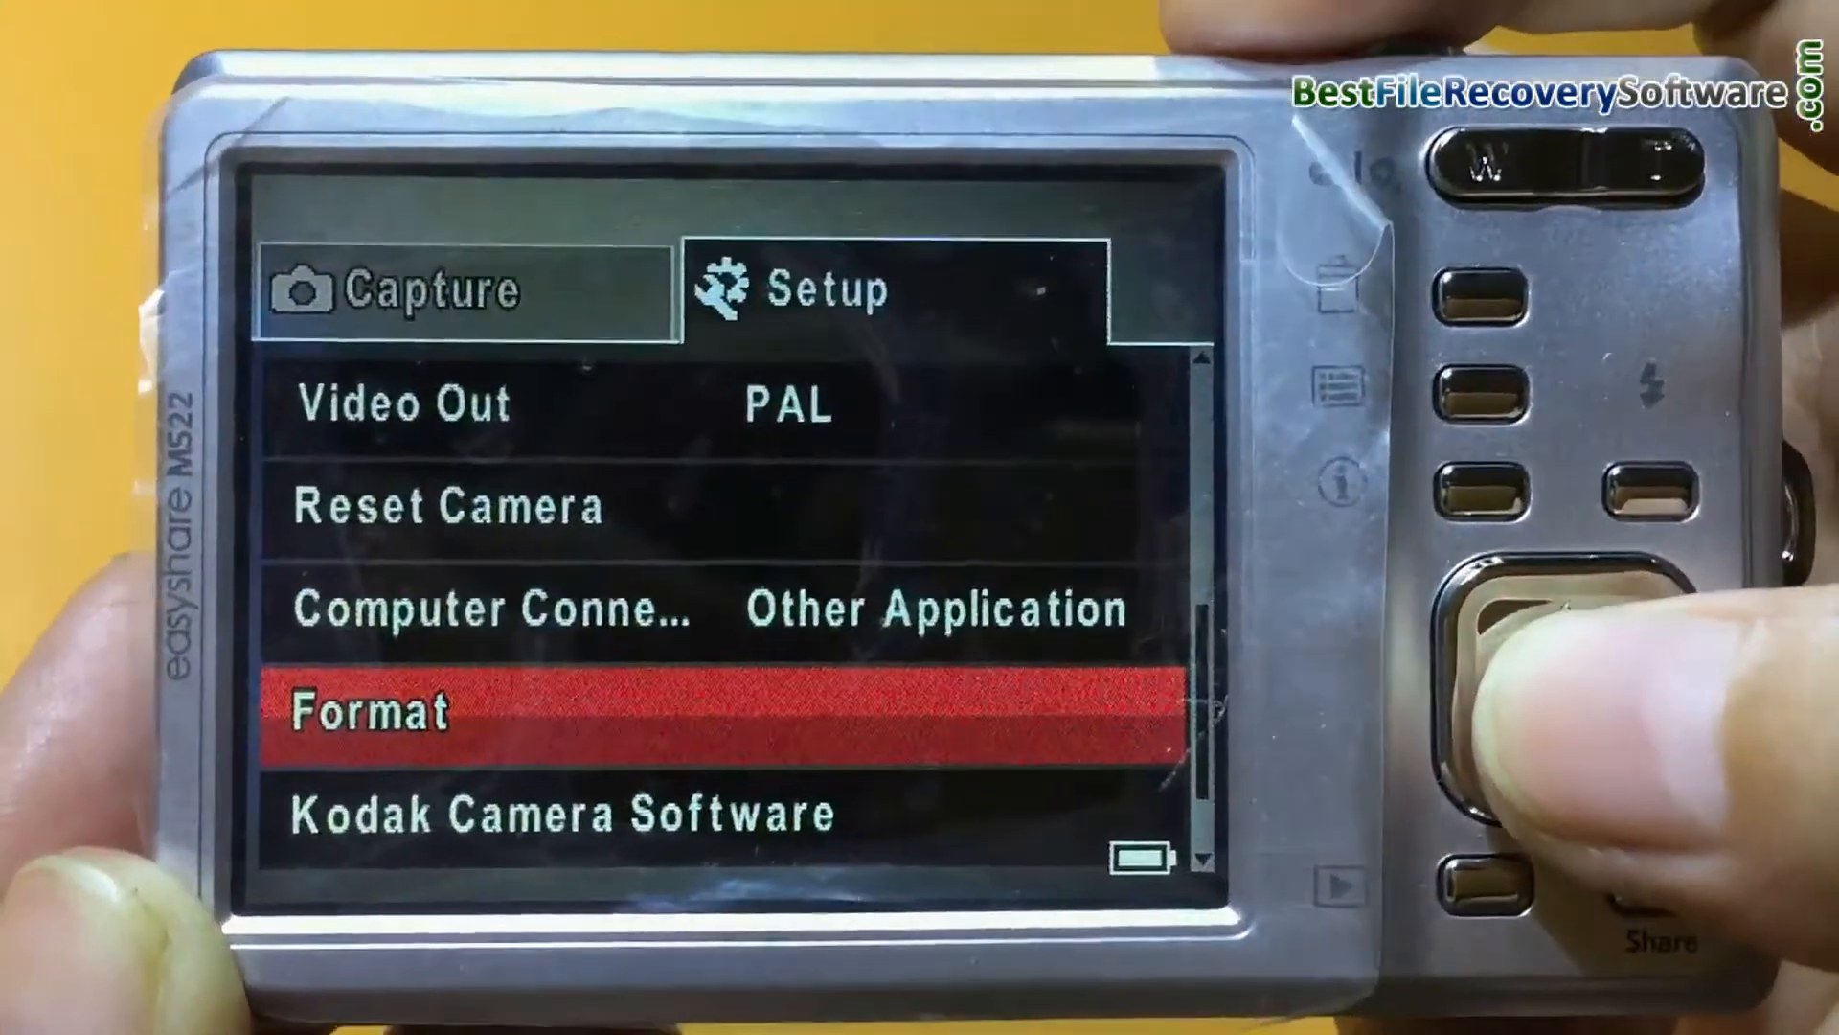
# Show the camera's Format option and the picture Delete menu over a stored photo
pyautogui.click(1508, 674)
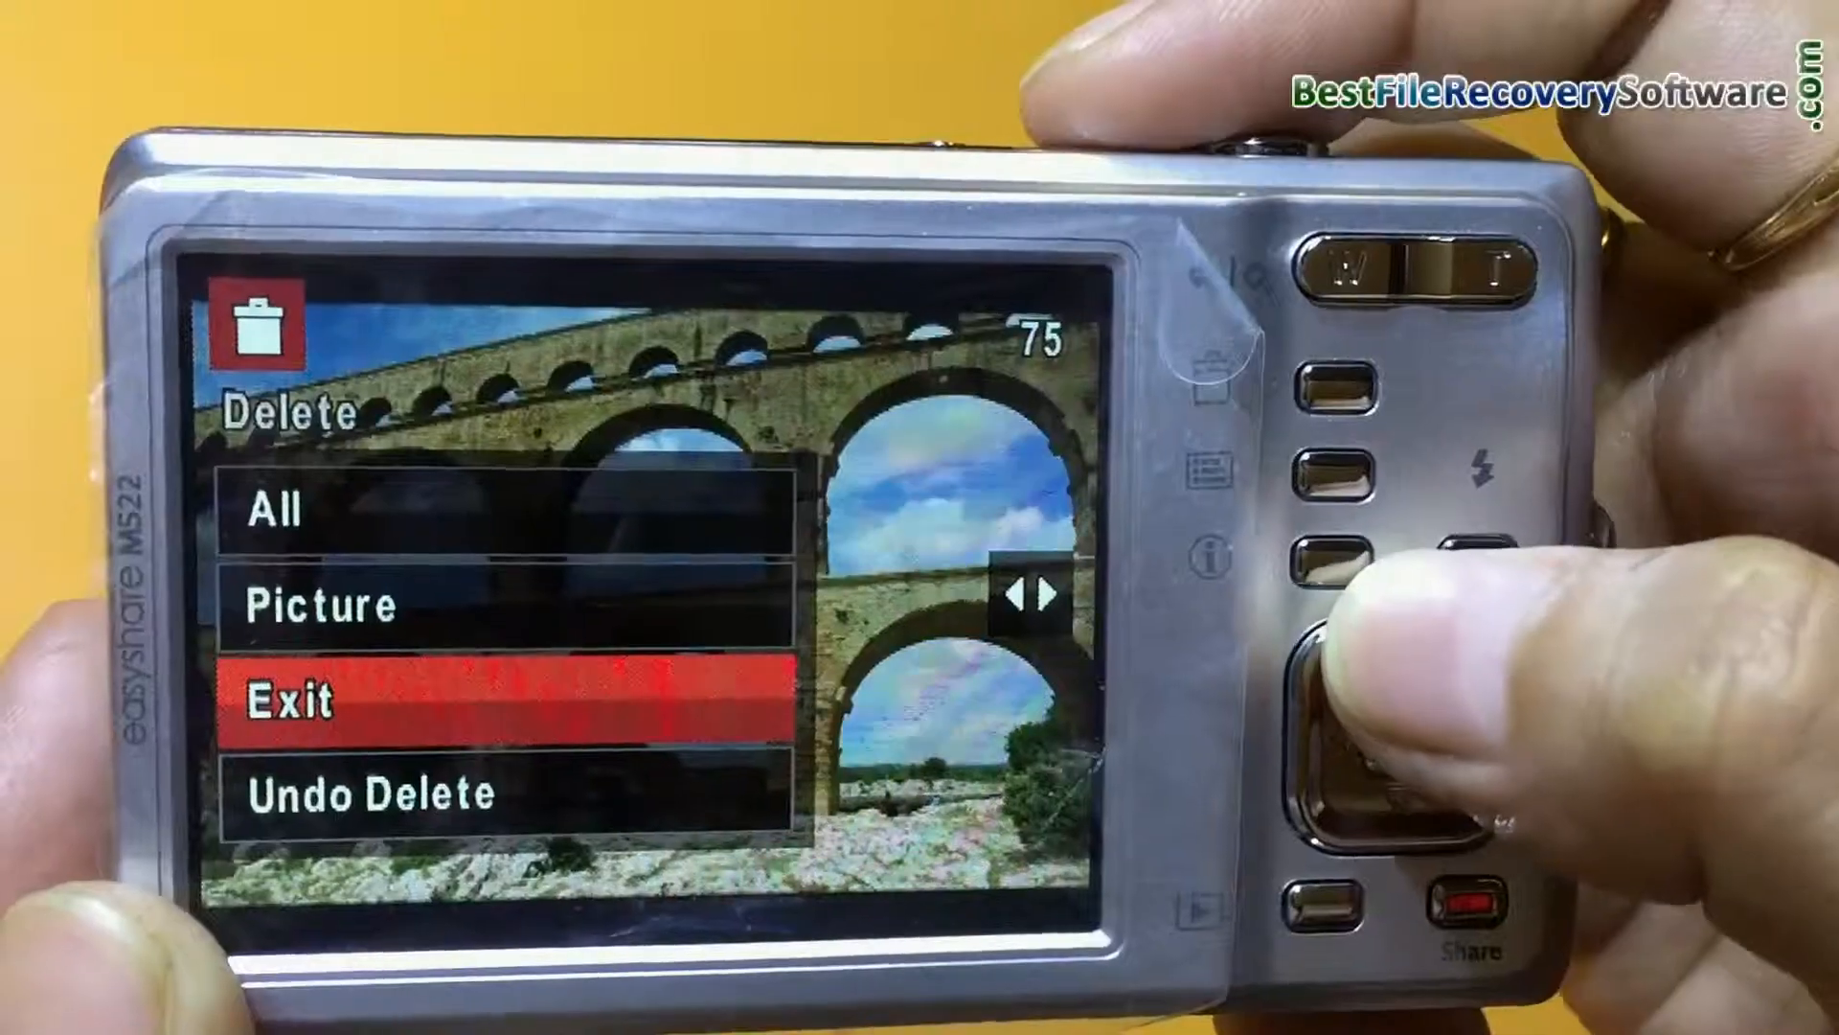
pyautogui.click(1360, 669)
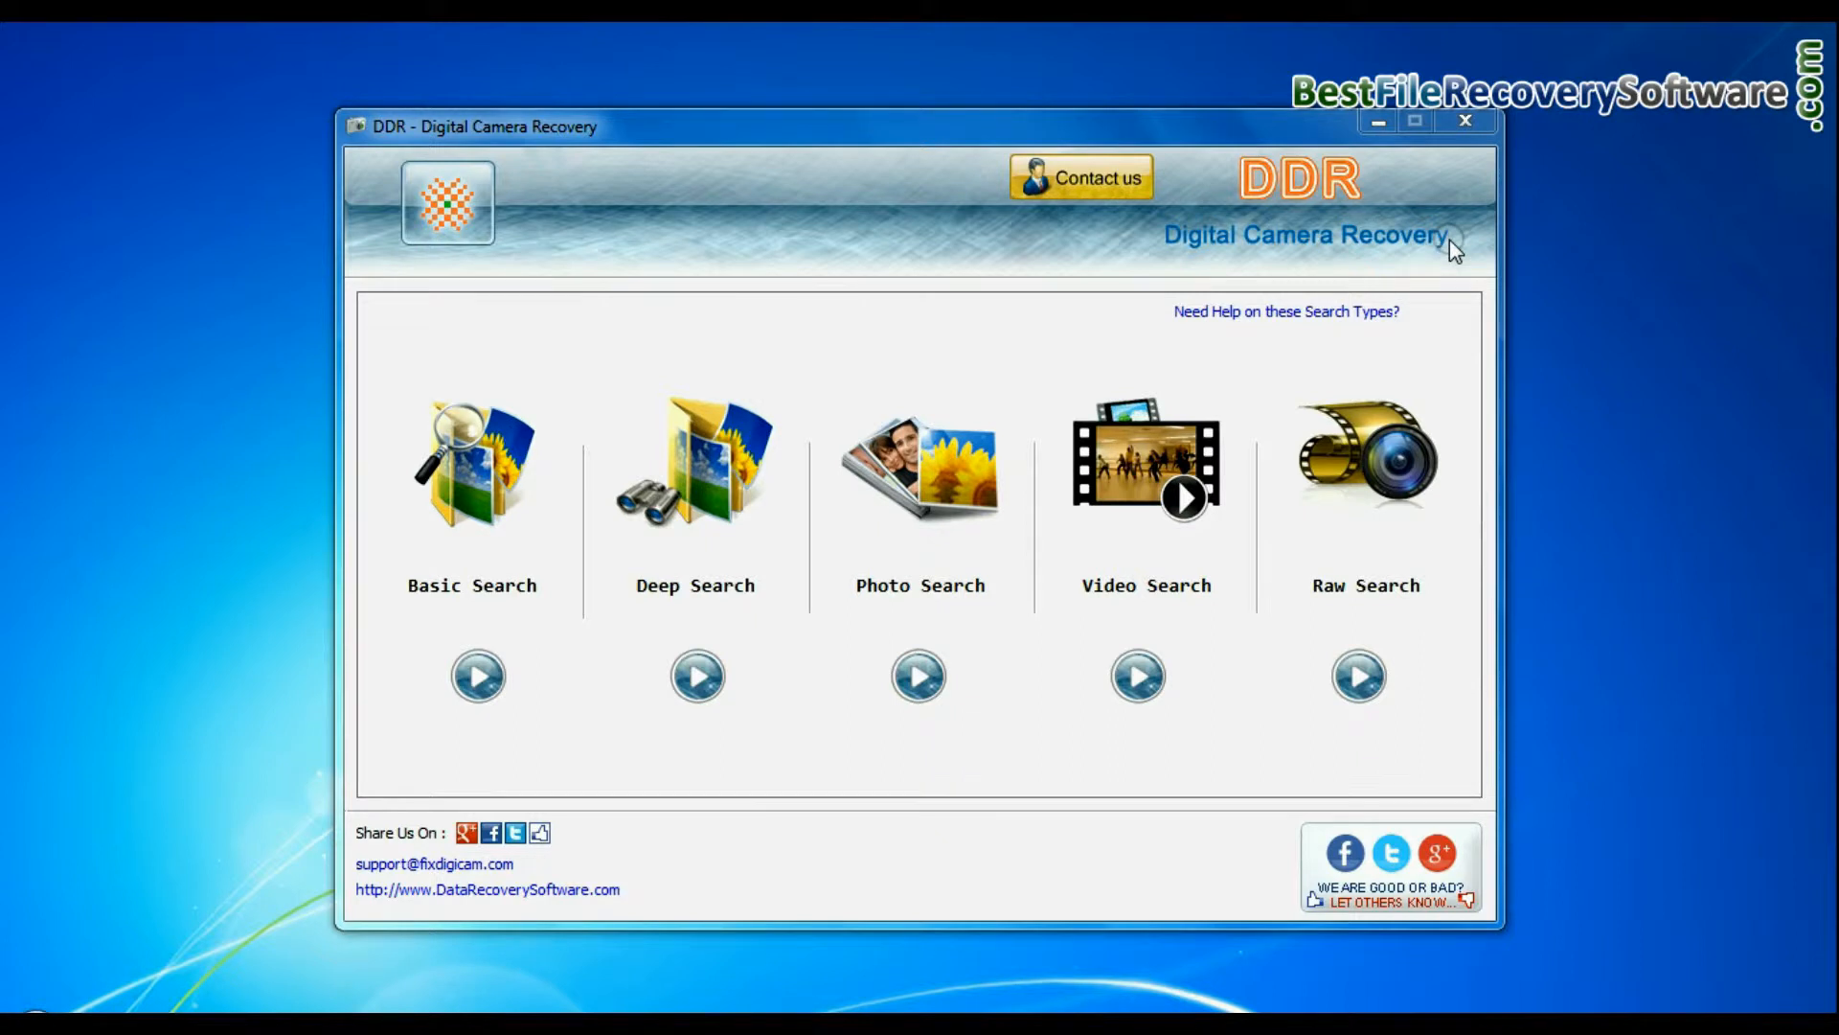
pyautogui.moveTo(513, 602)
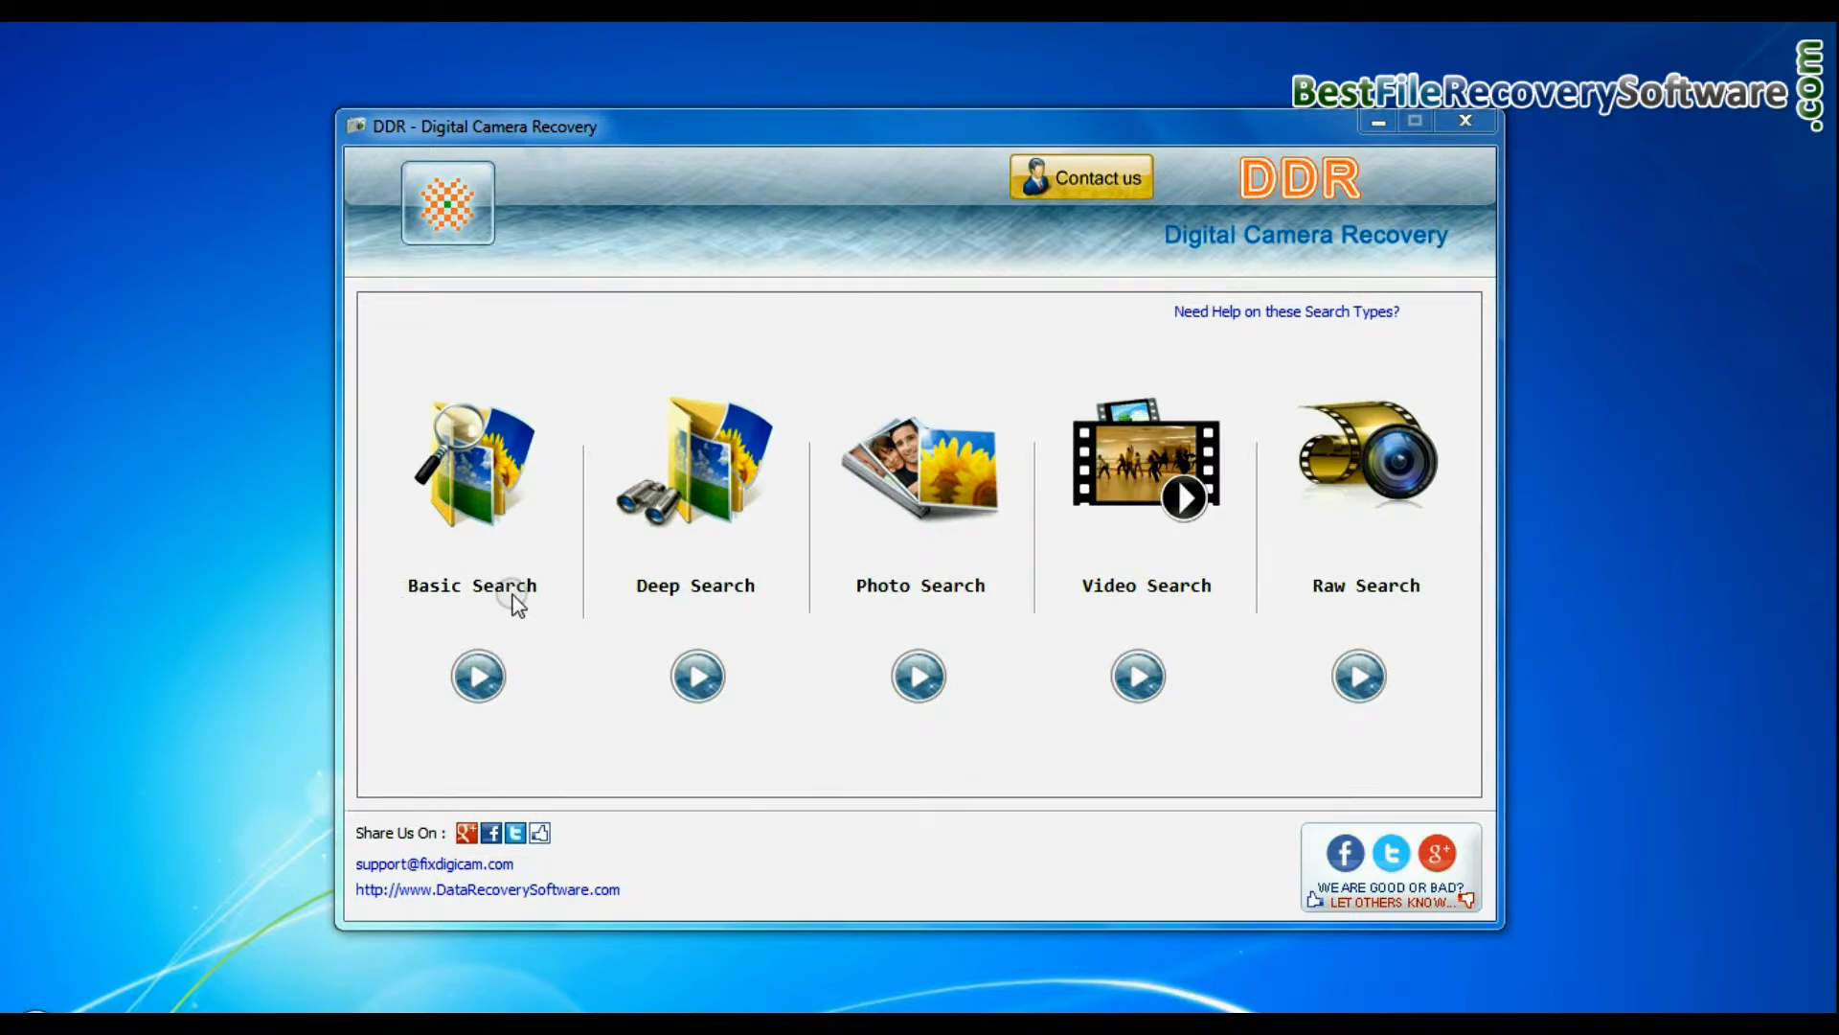
pyautogui.moveTo(985, 609)
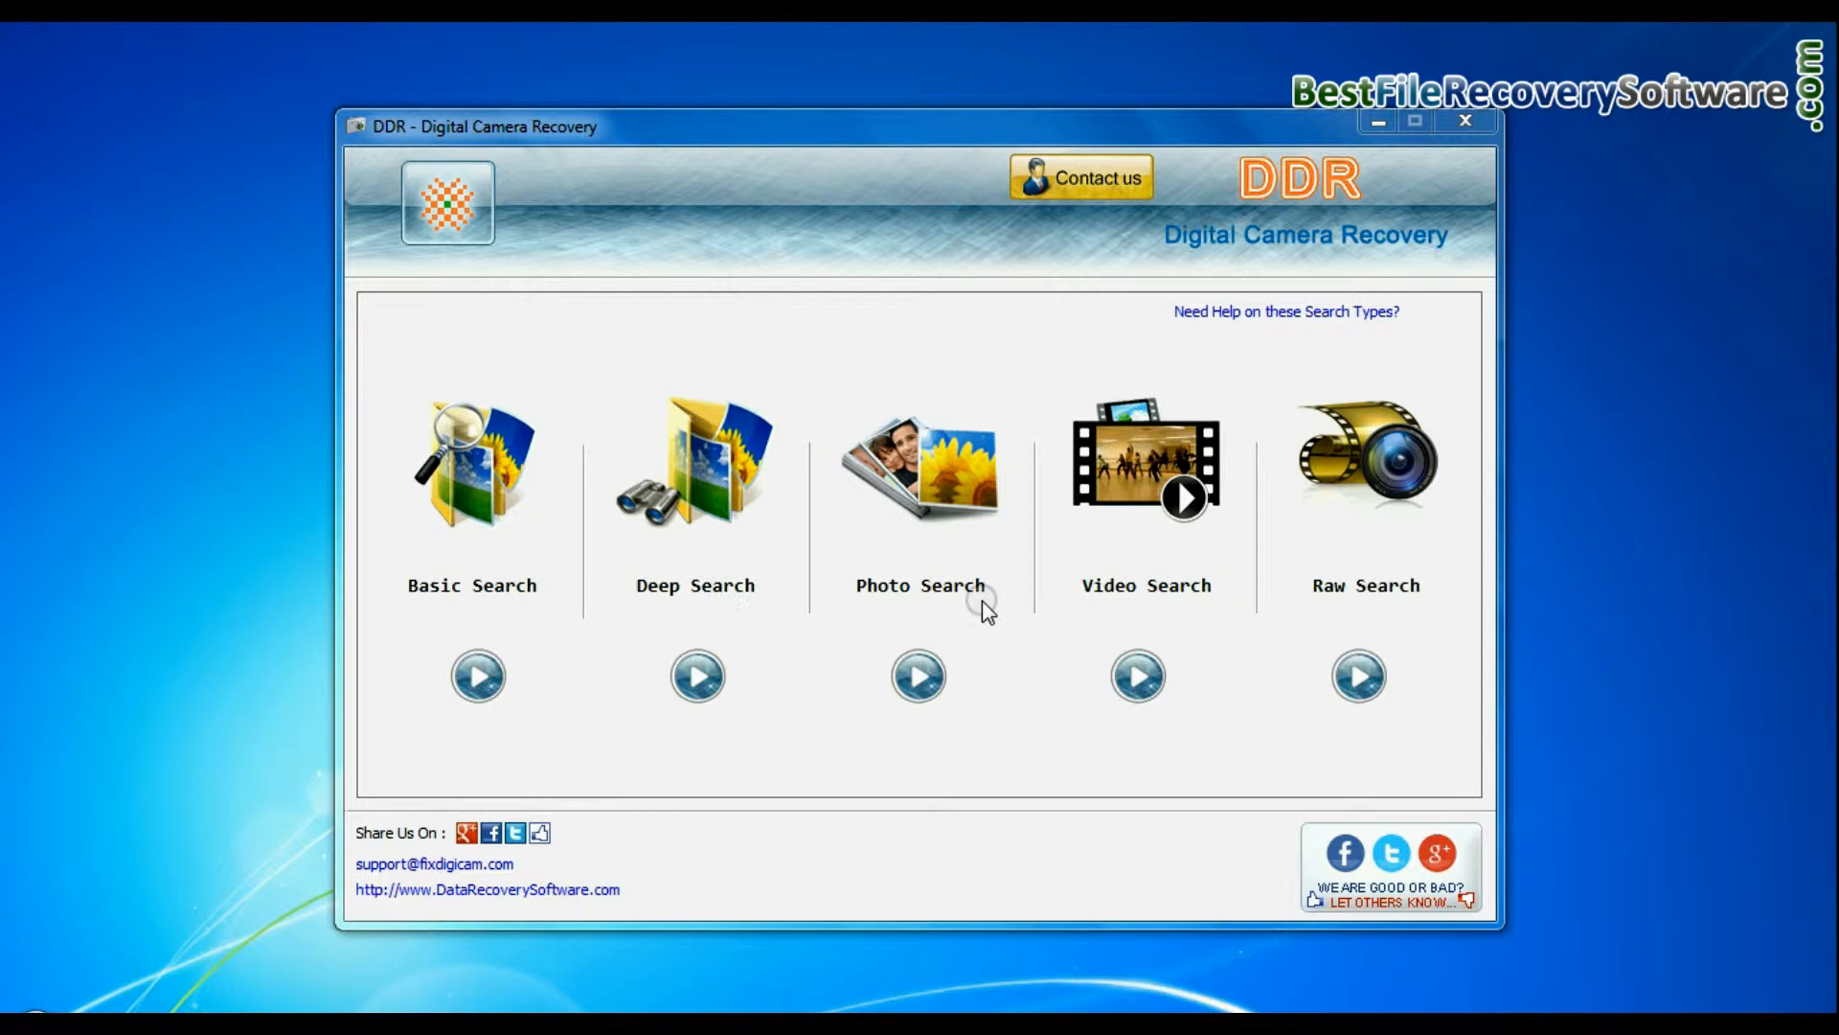
pyautogui.moveTo(1434, 606)
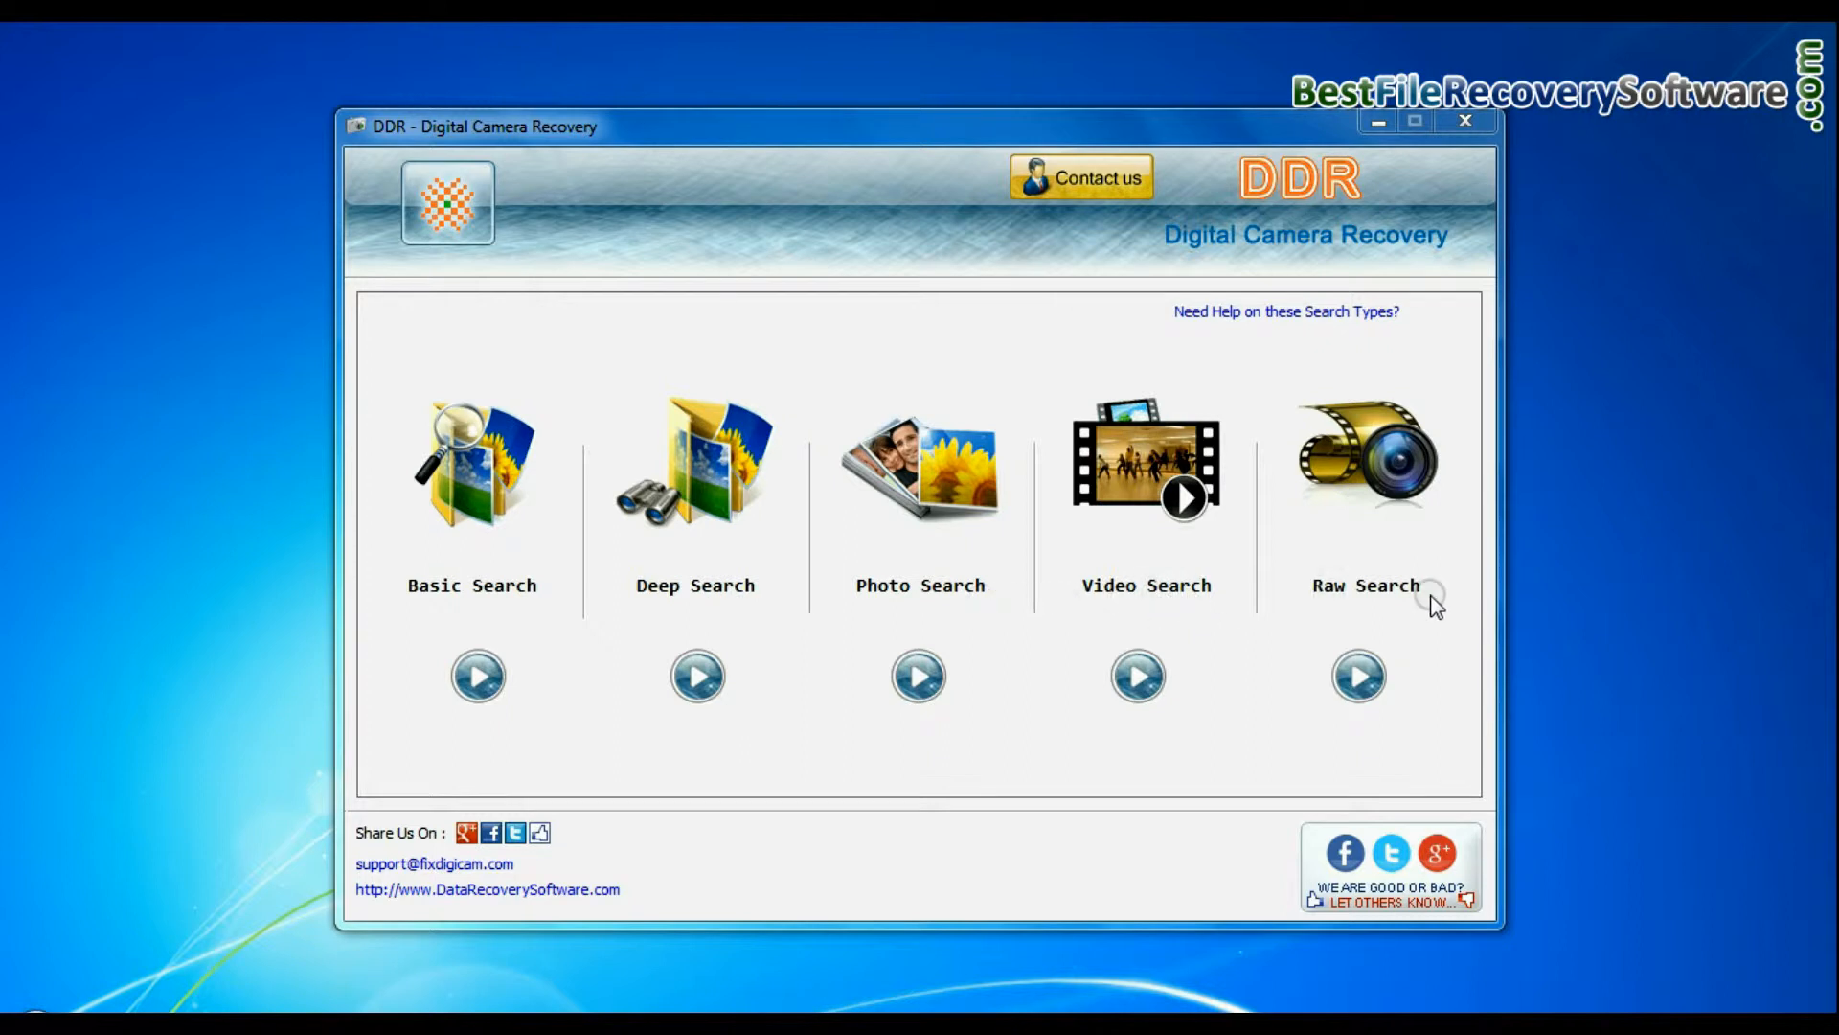
pyautogui.moveTo(467, 604)
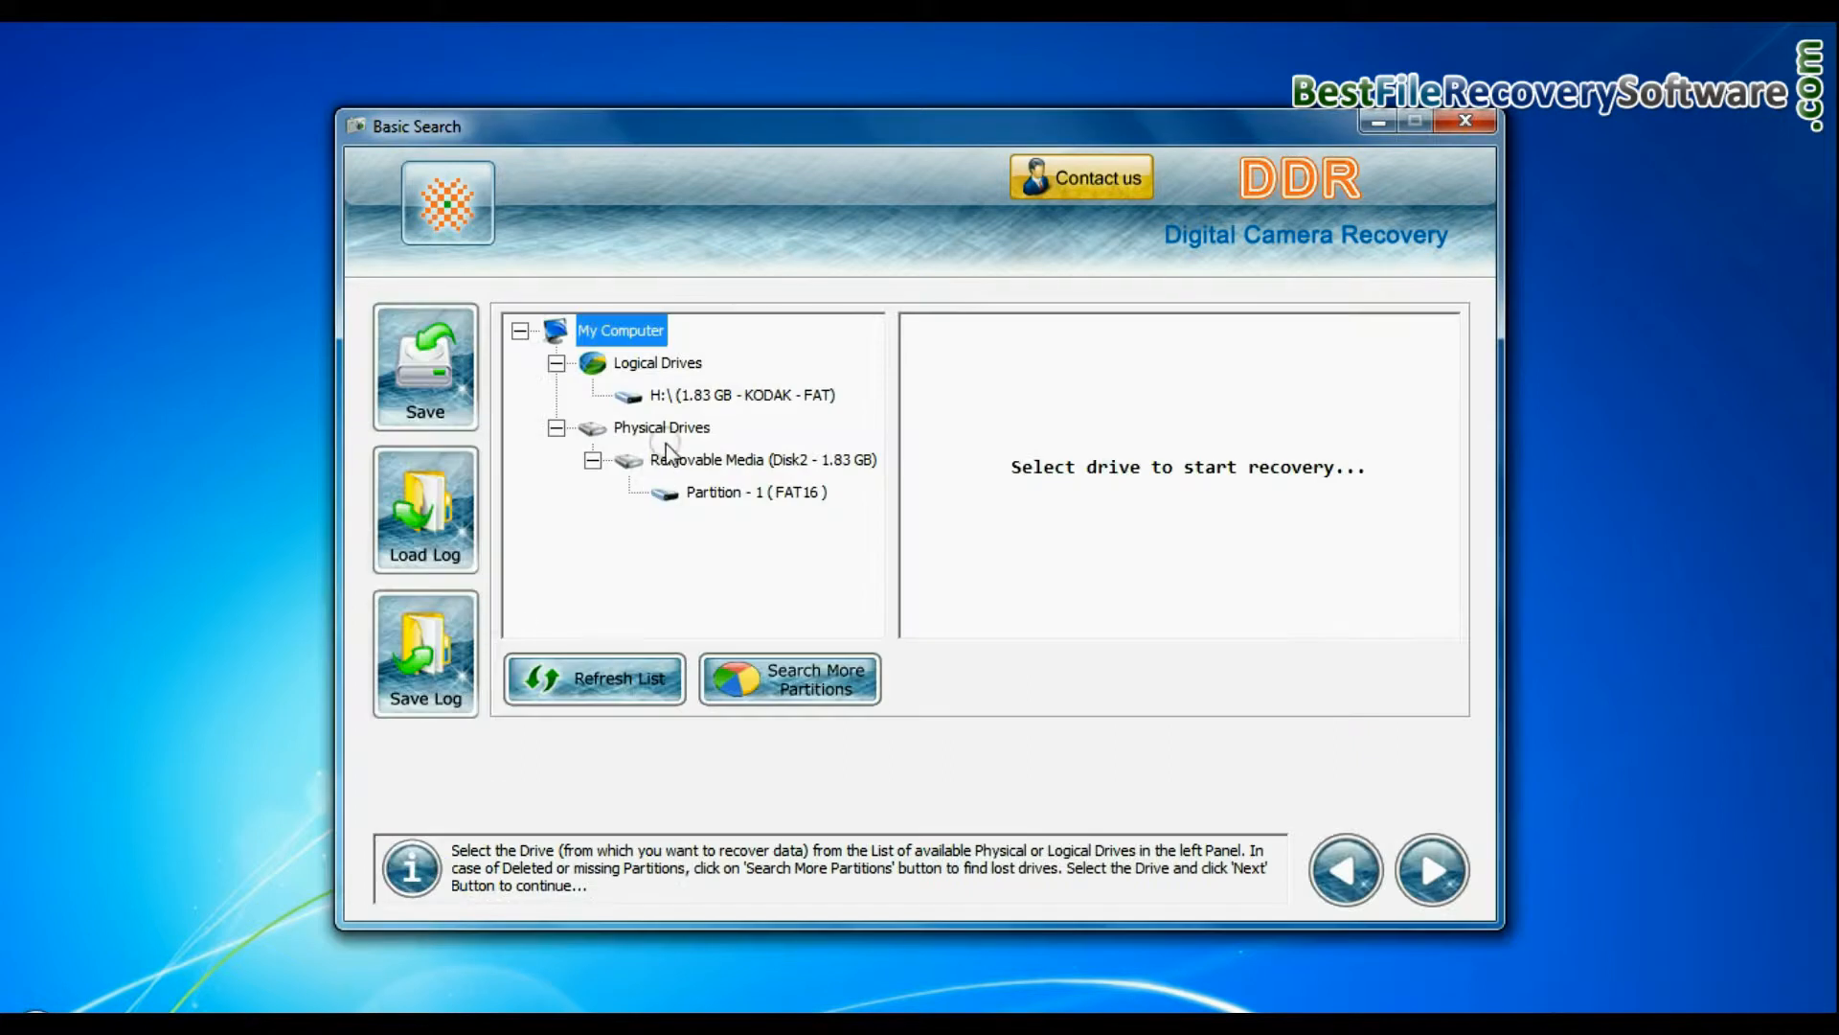
# Basic-scan the card's FAT16 Partition - 1 (107 files), then move to Deep Search on the removable media
pyautogui.click(757, 492)
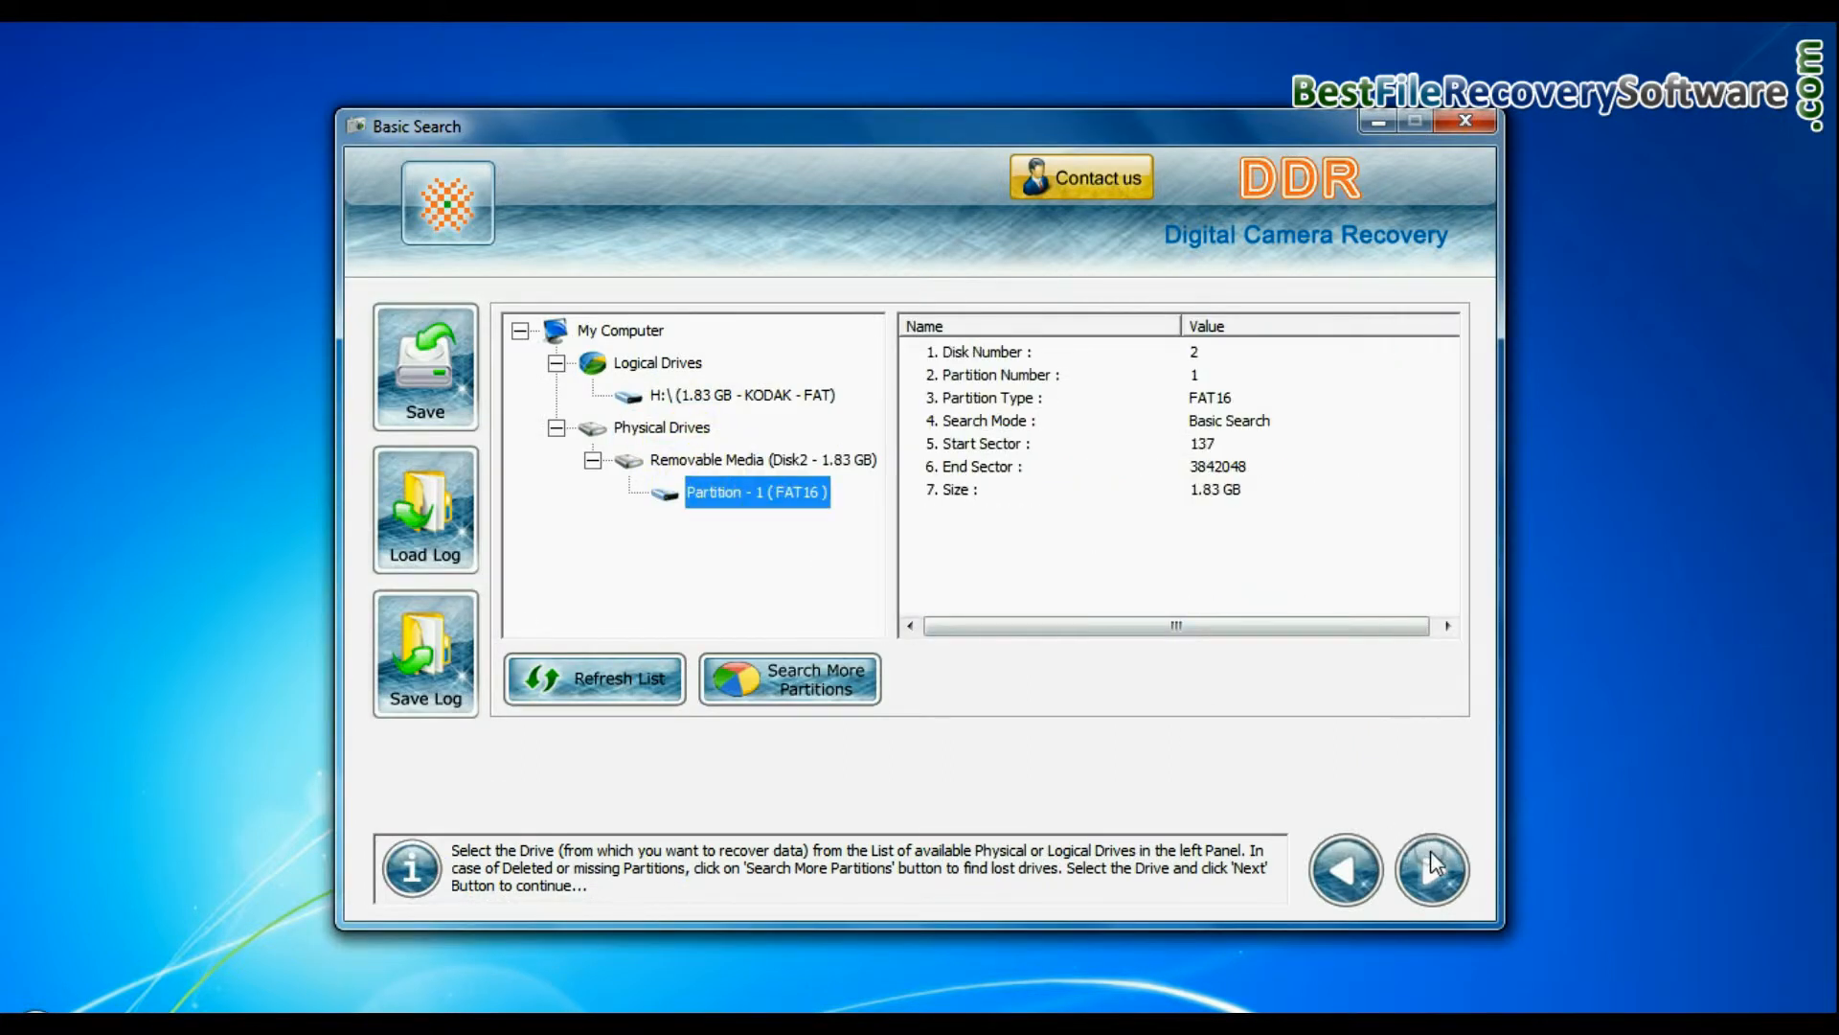
pyautogui.click(1431, 870)
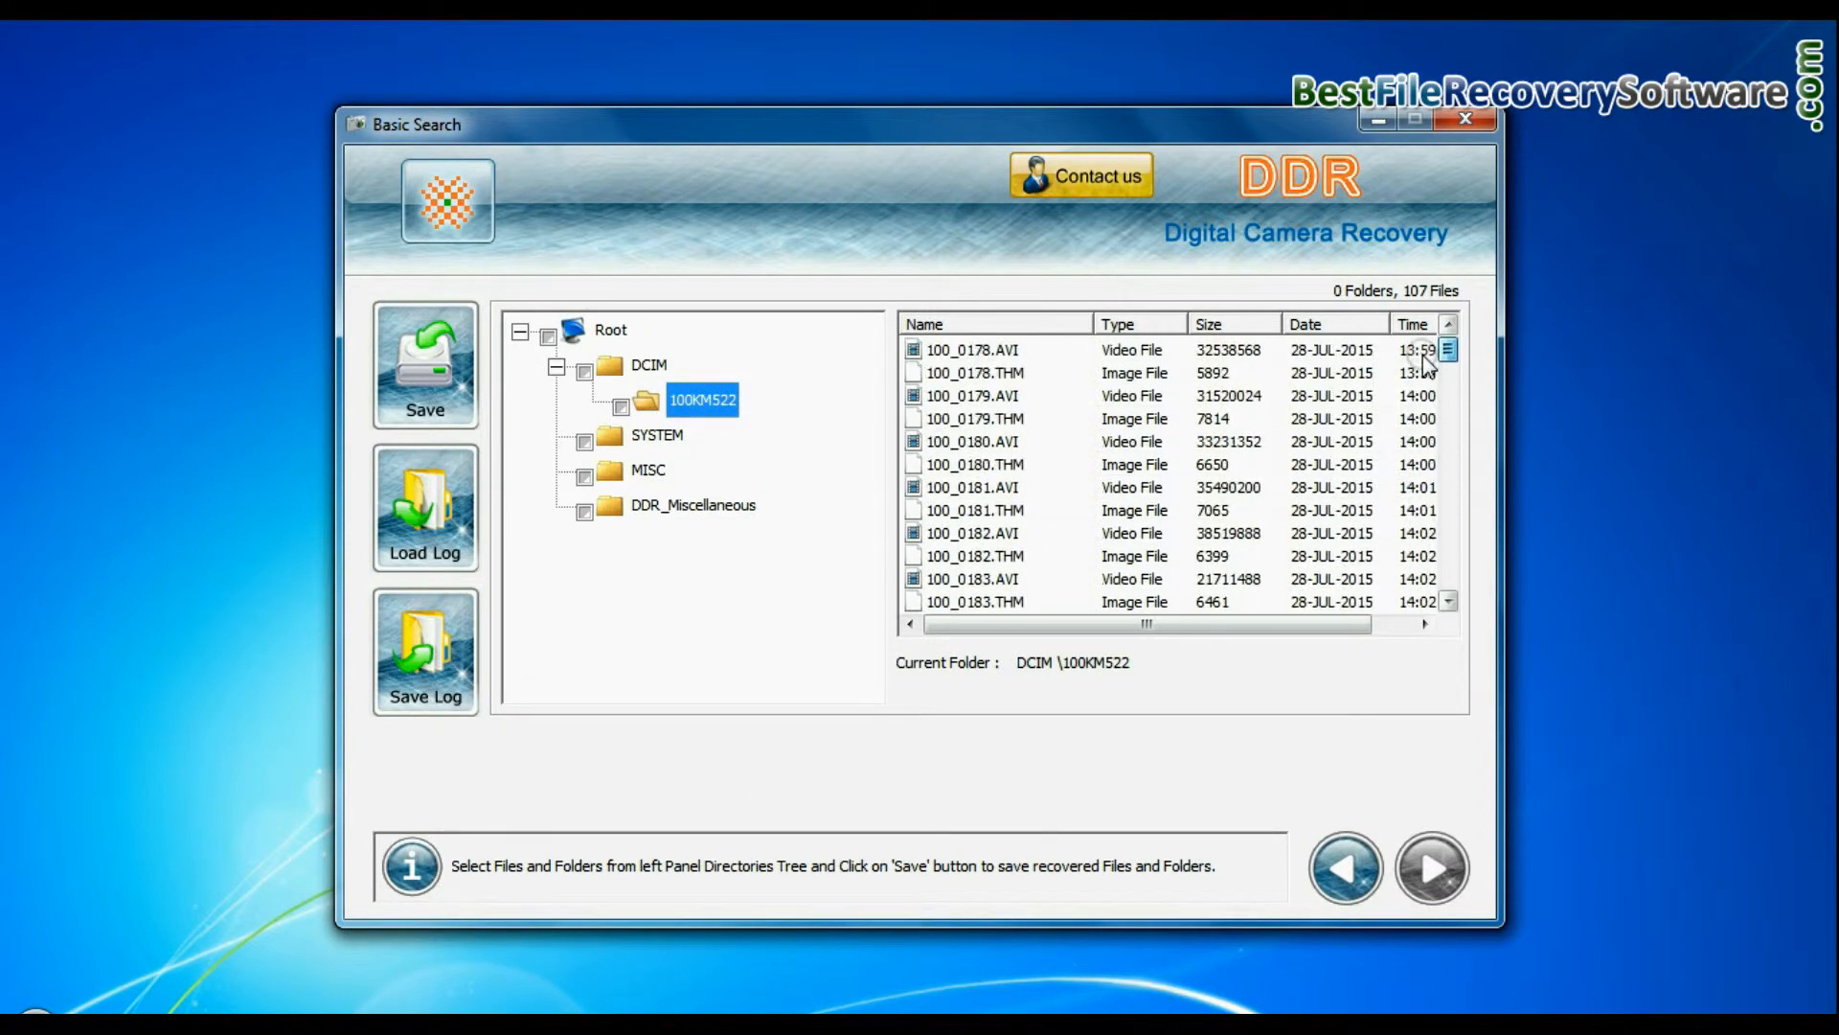
pyautogui.click(1345, 868)
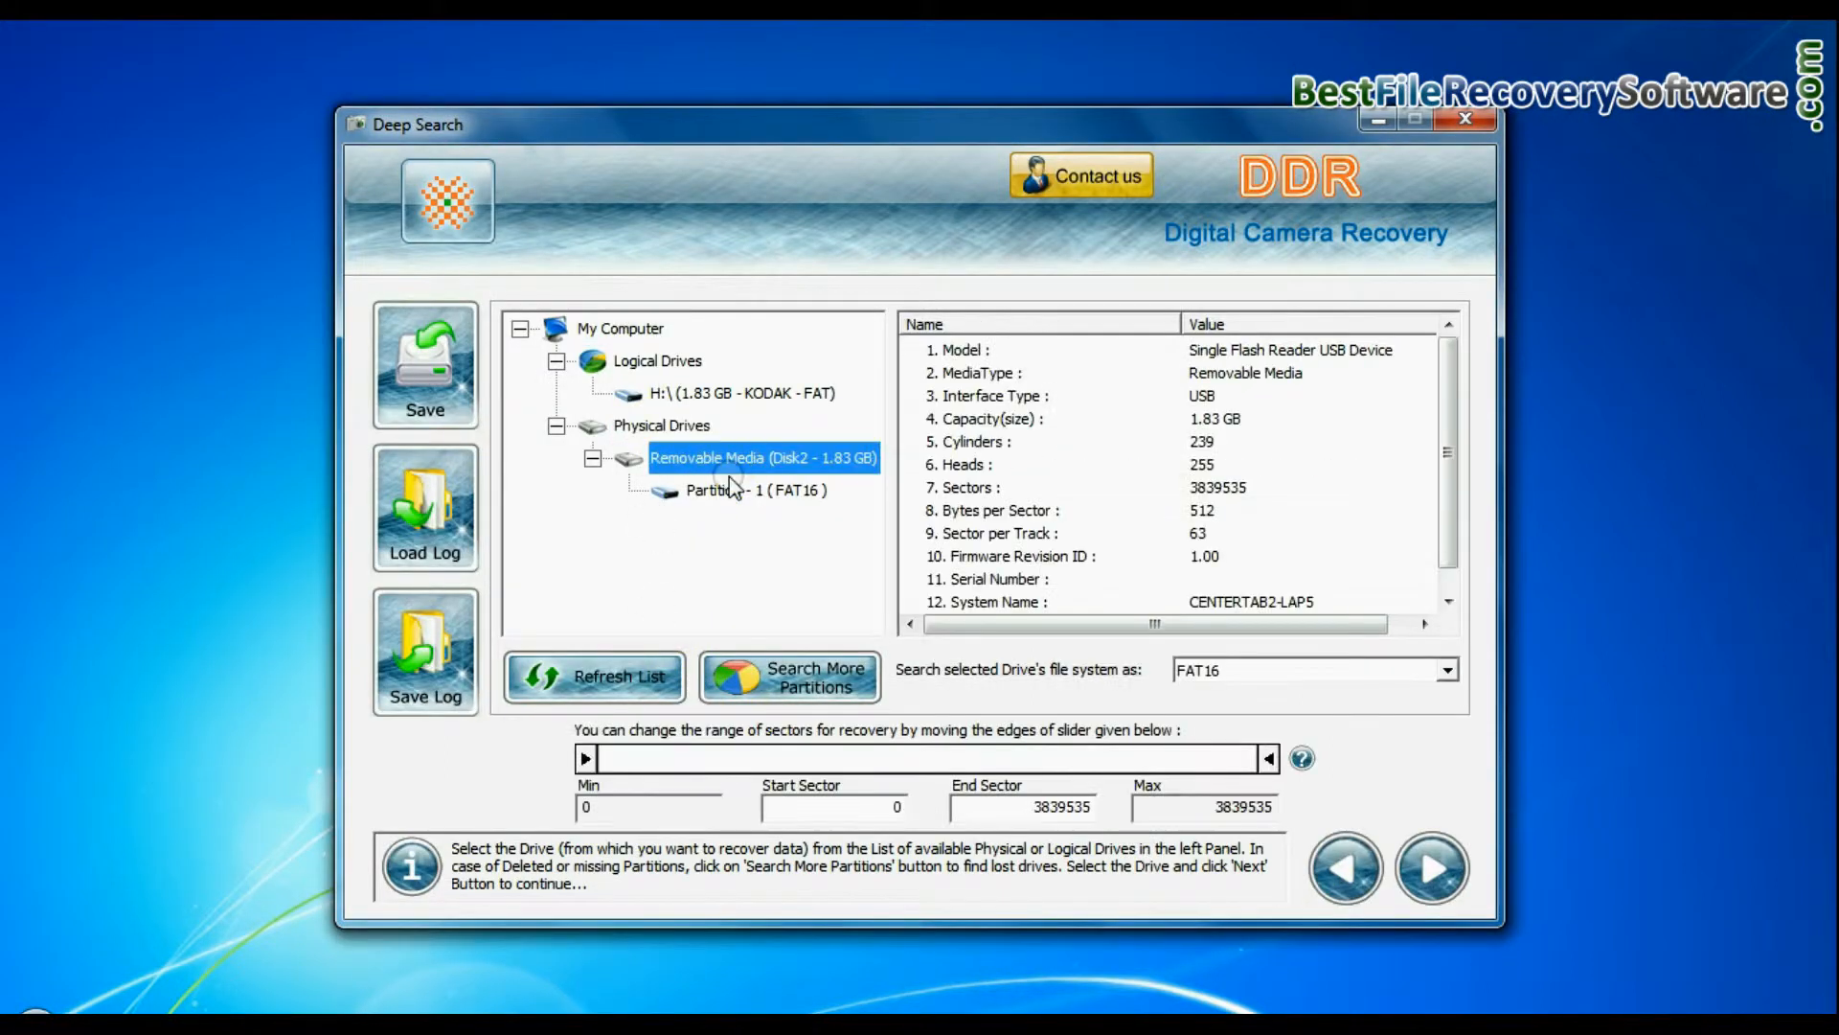
# Run the Deep Search on the card and review its 107 listed files
pyautogui.click(1429, 868)
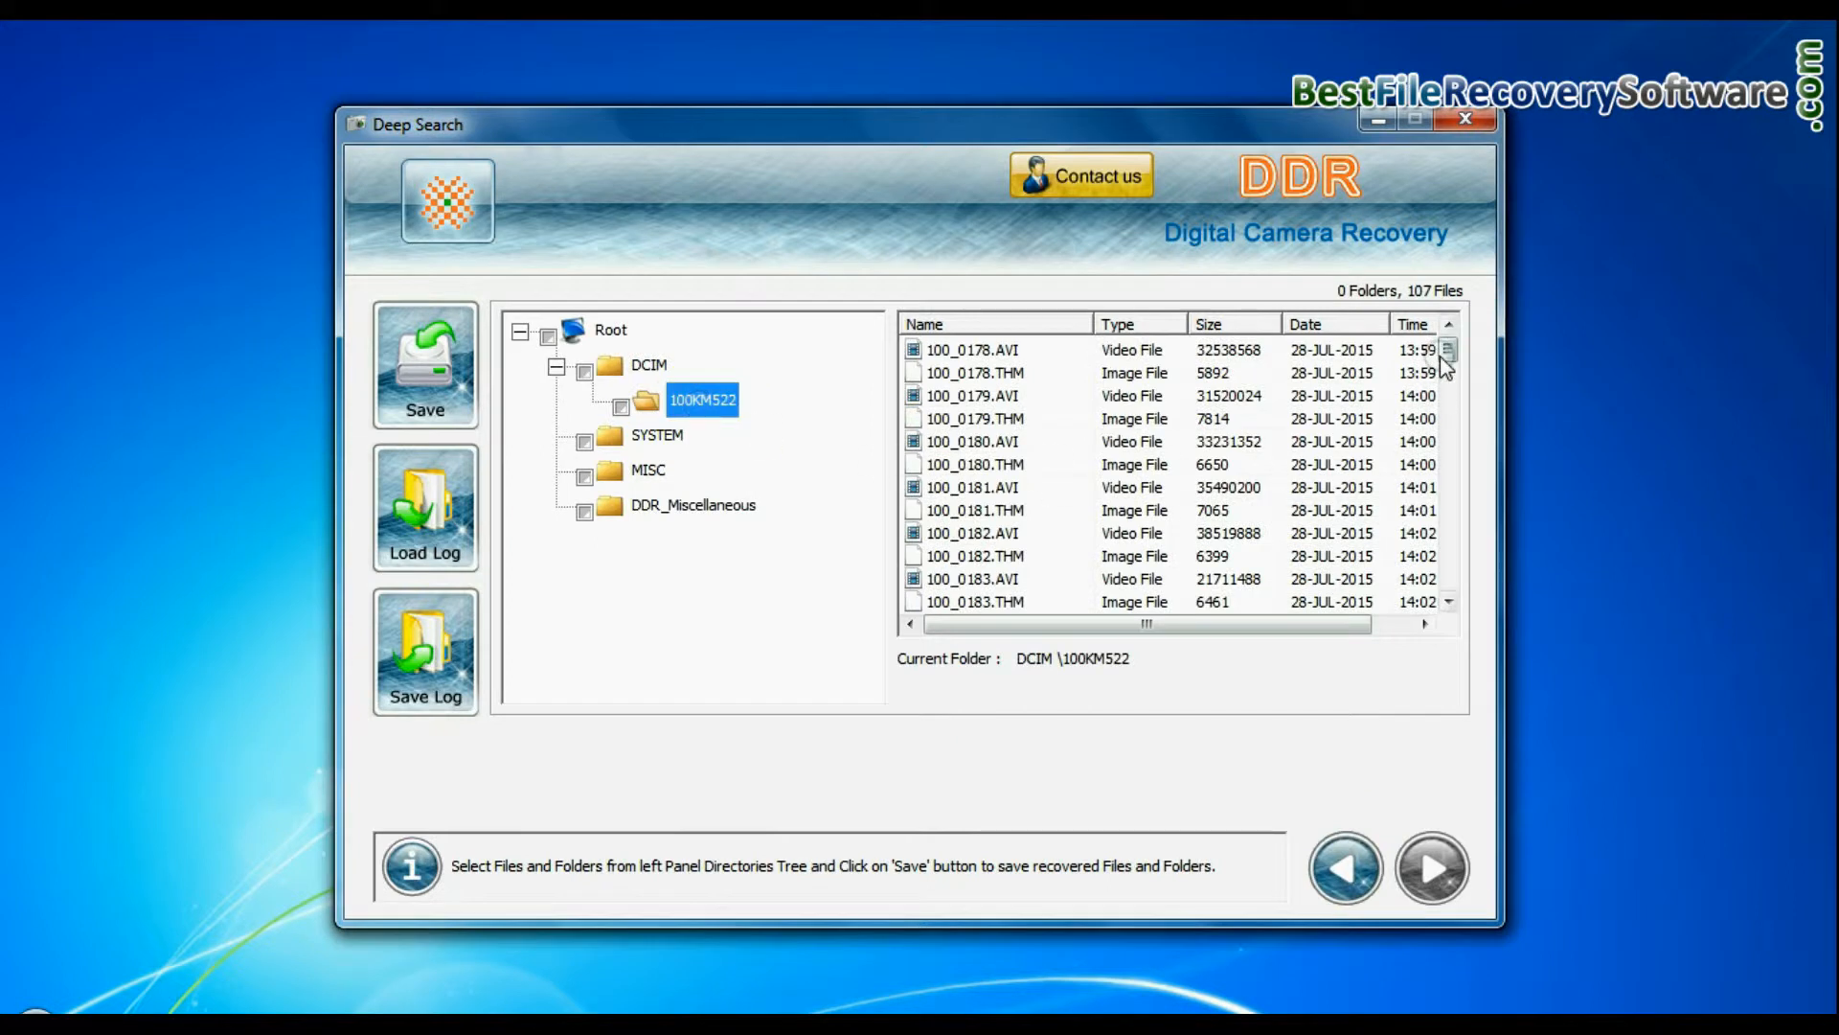
pyautogui.scroll(-3)
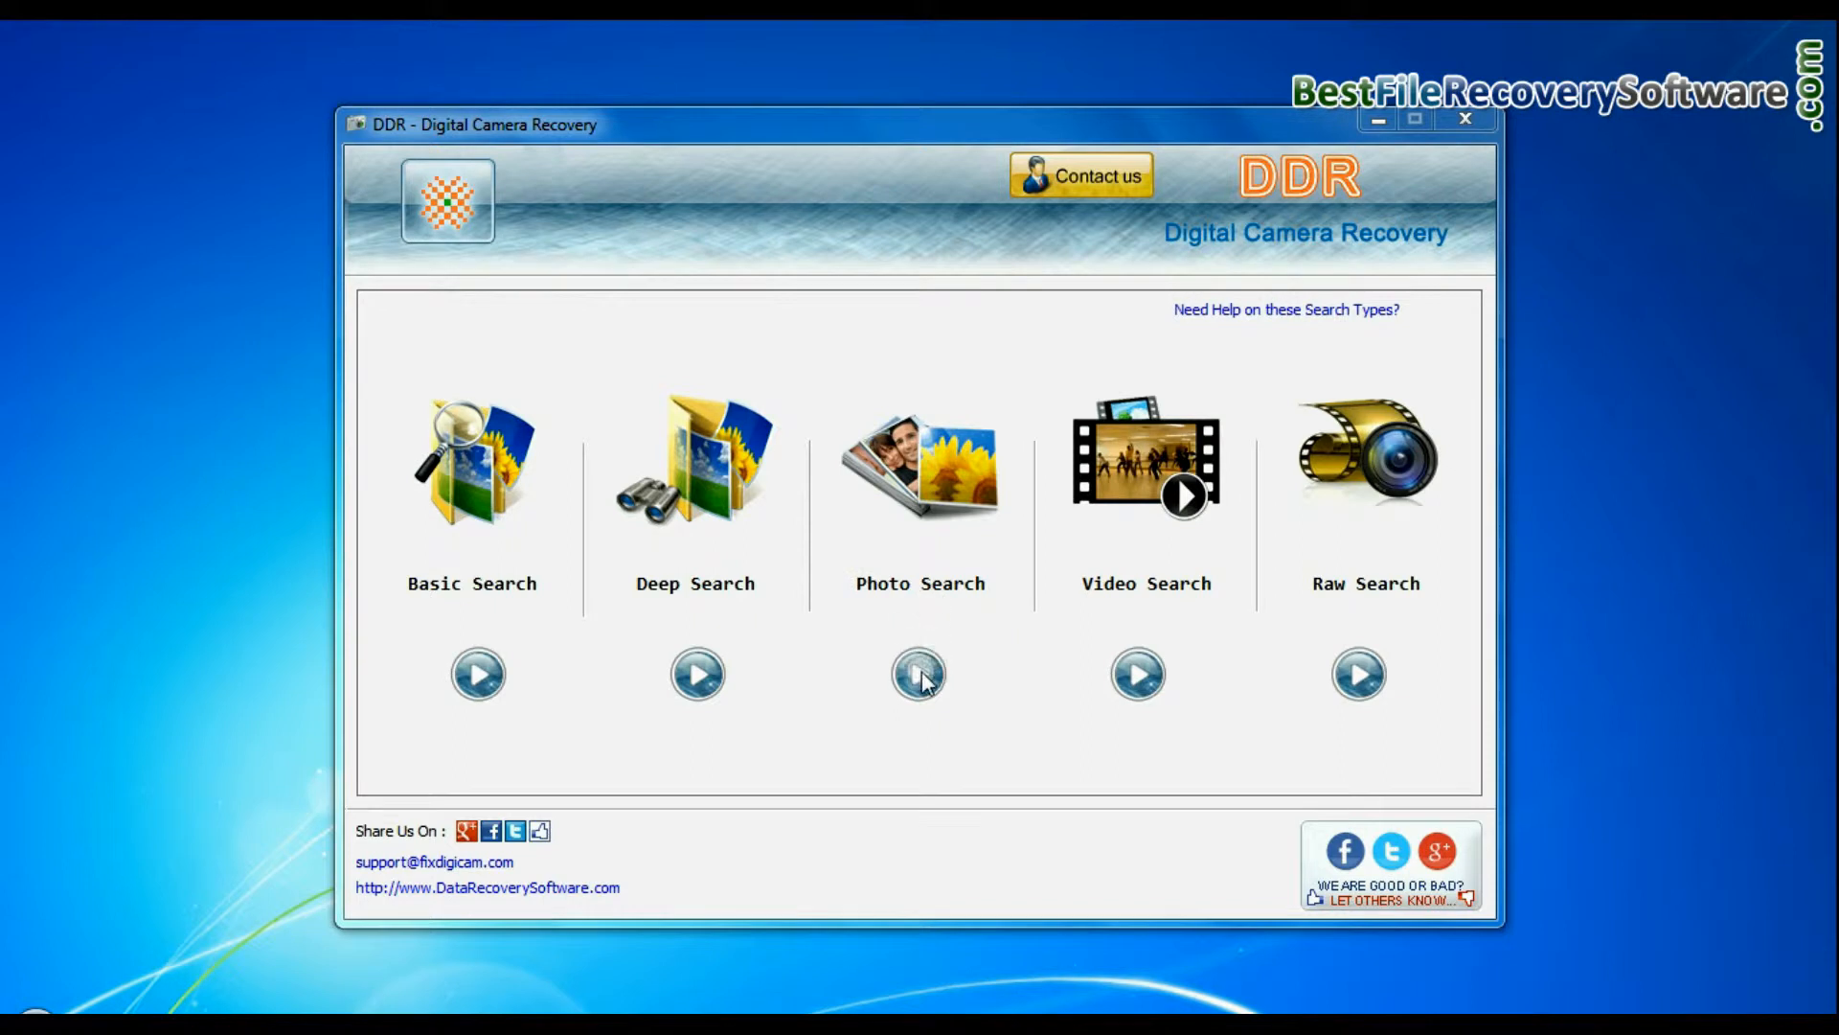
# Run a Photo Search on Partition - 1, saving into D:\Data Recovery\Recovered Data
pyautogui.click(918, 673)
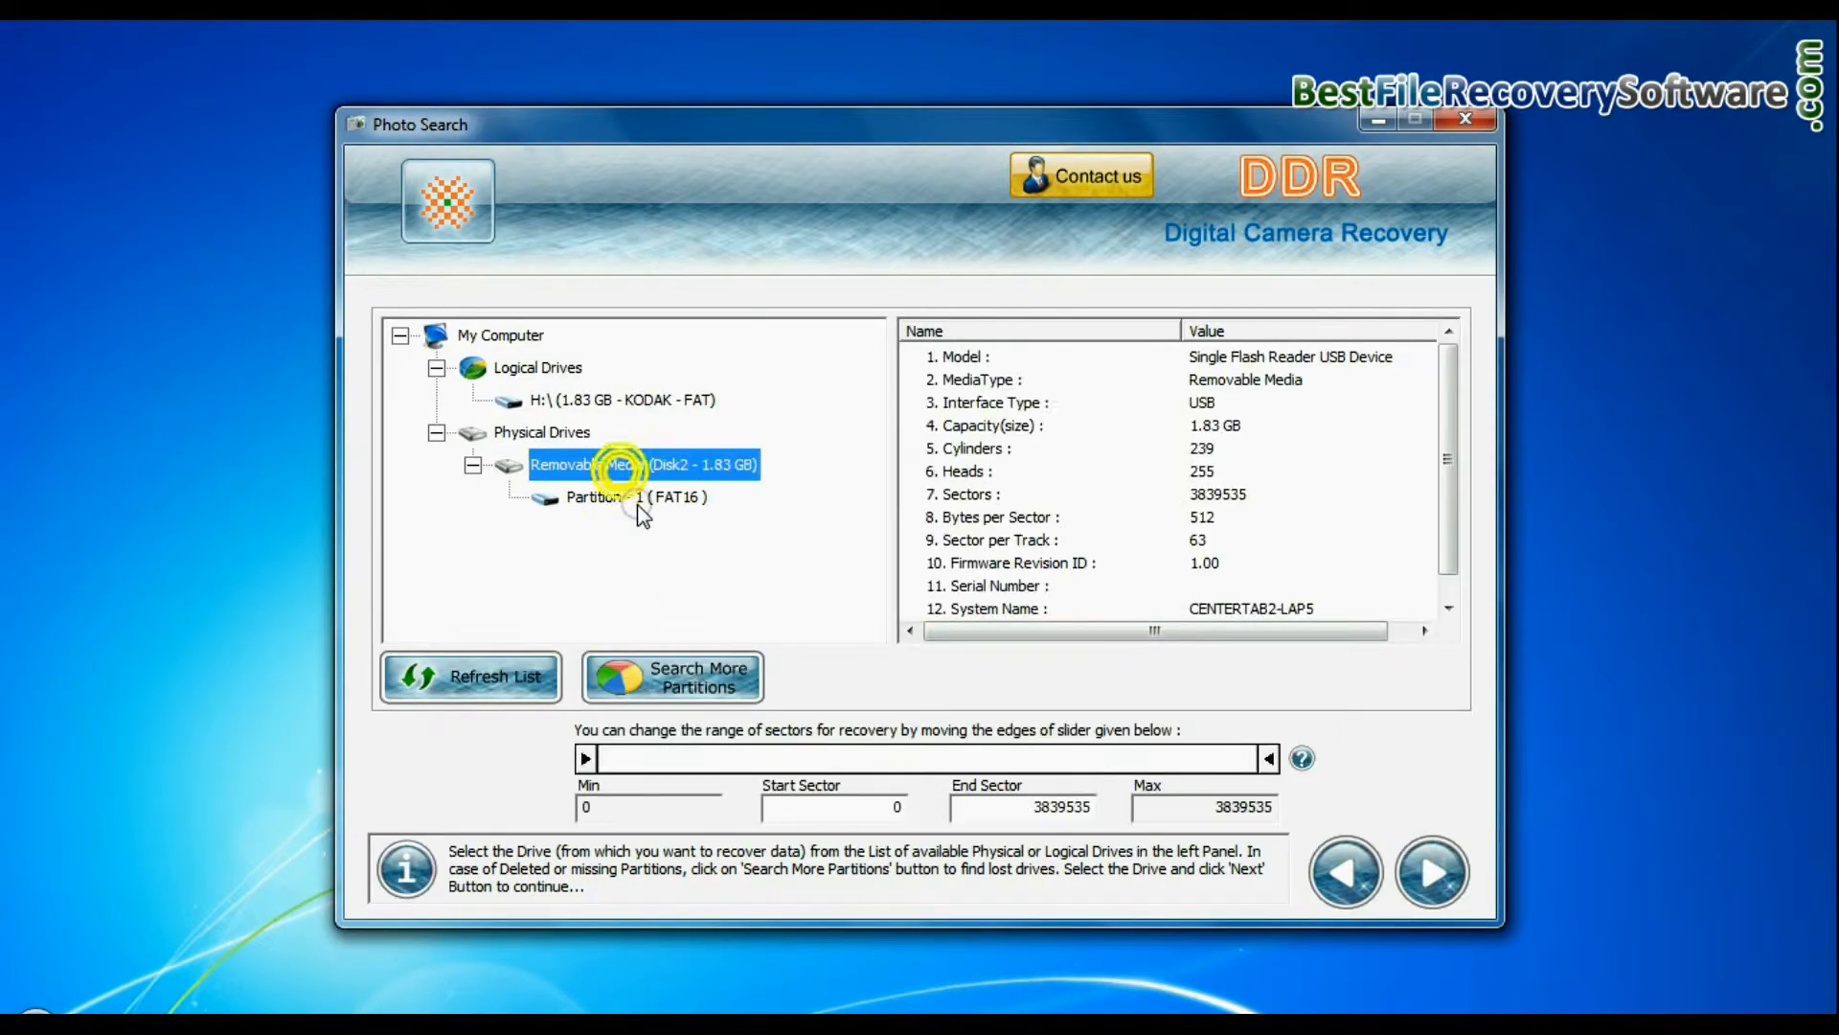
pyautogui.click(636, 496)
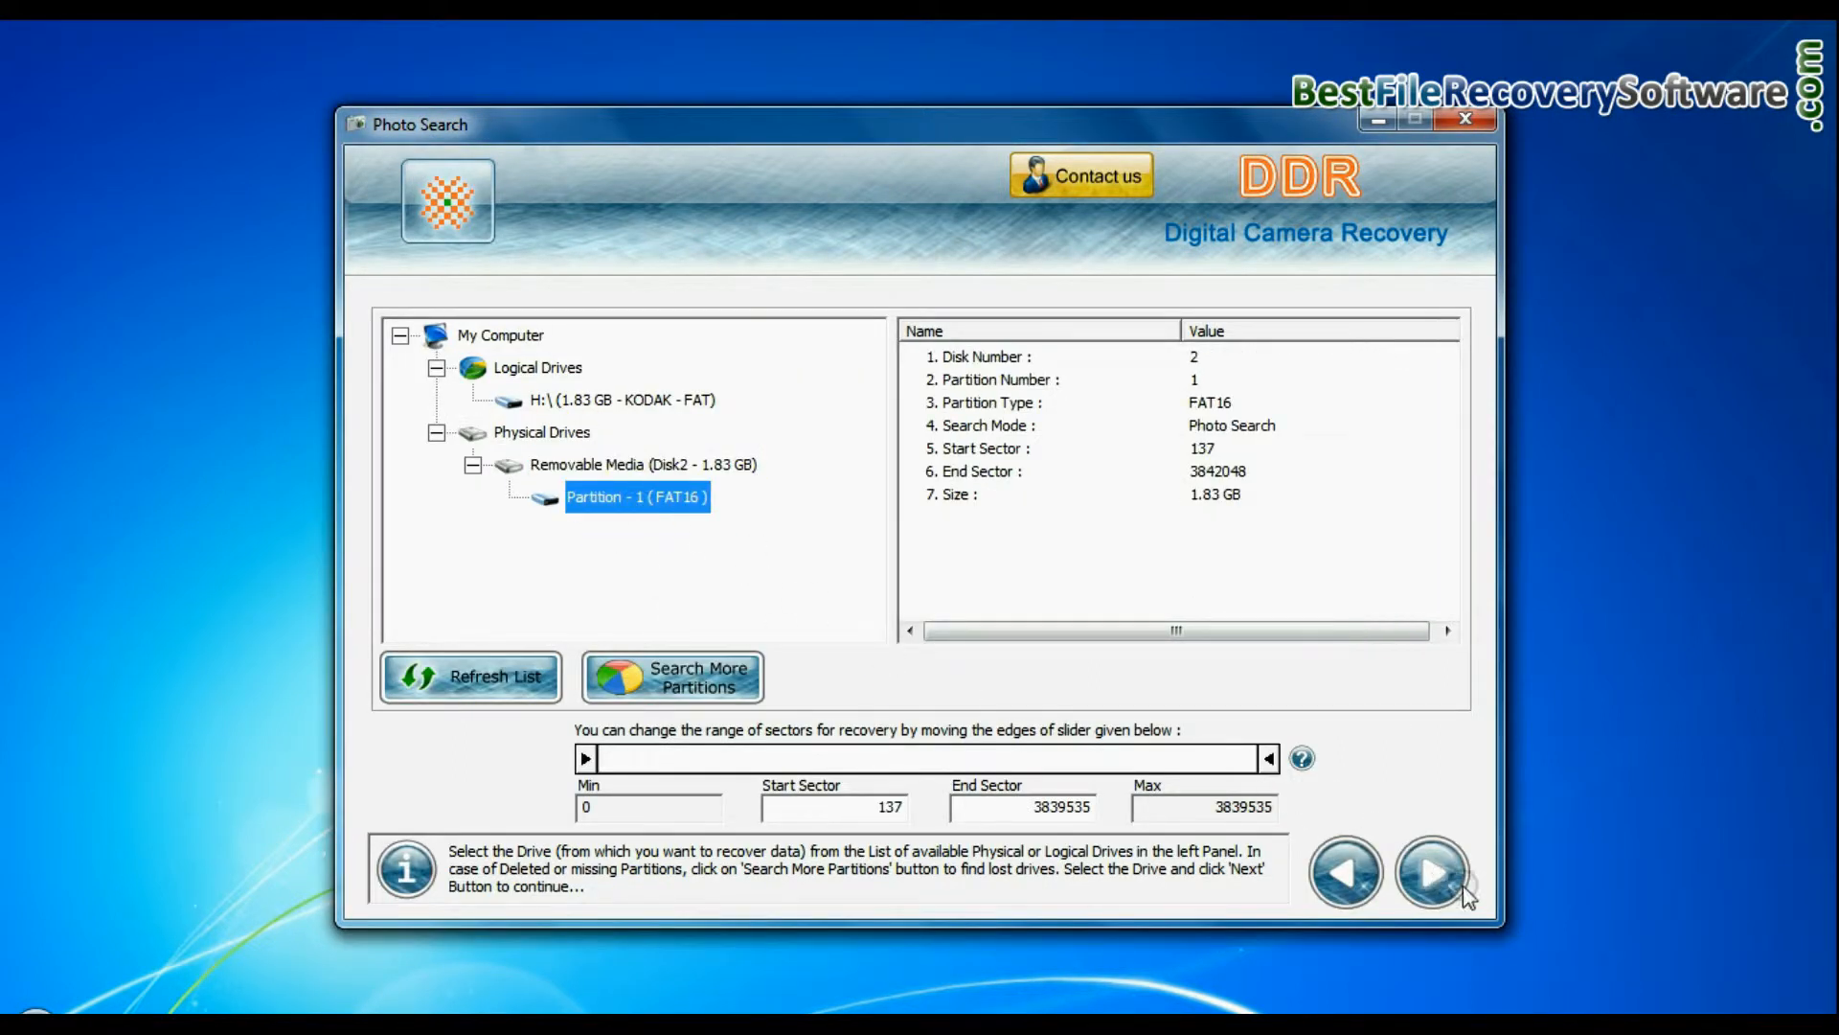
pyautogui.click(1433, 874)
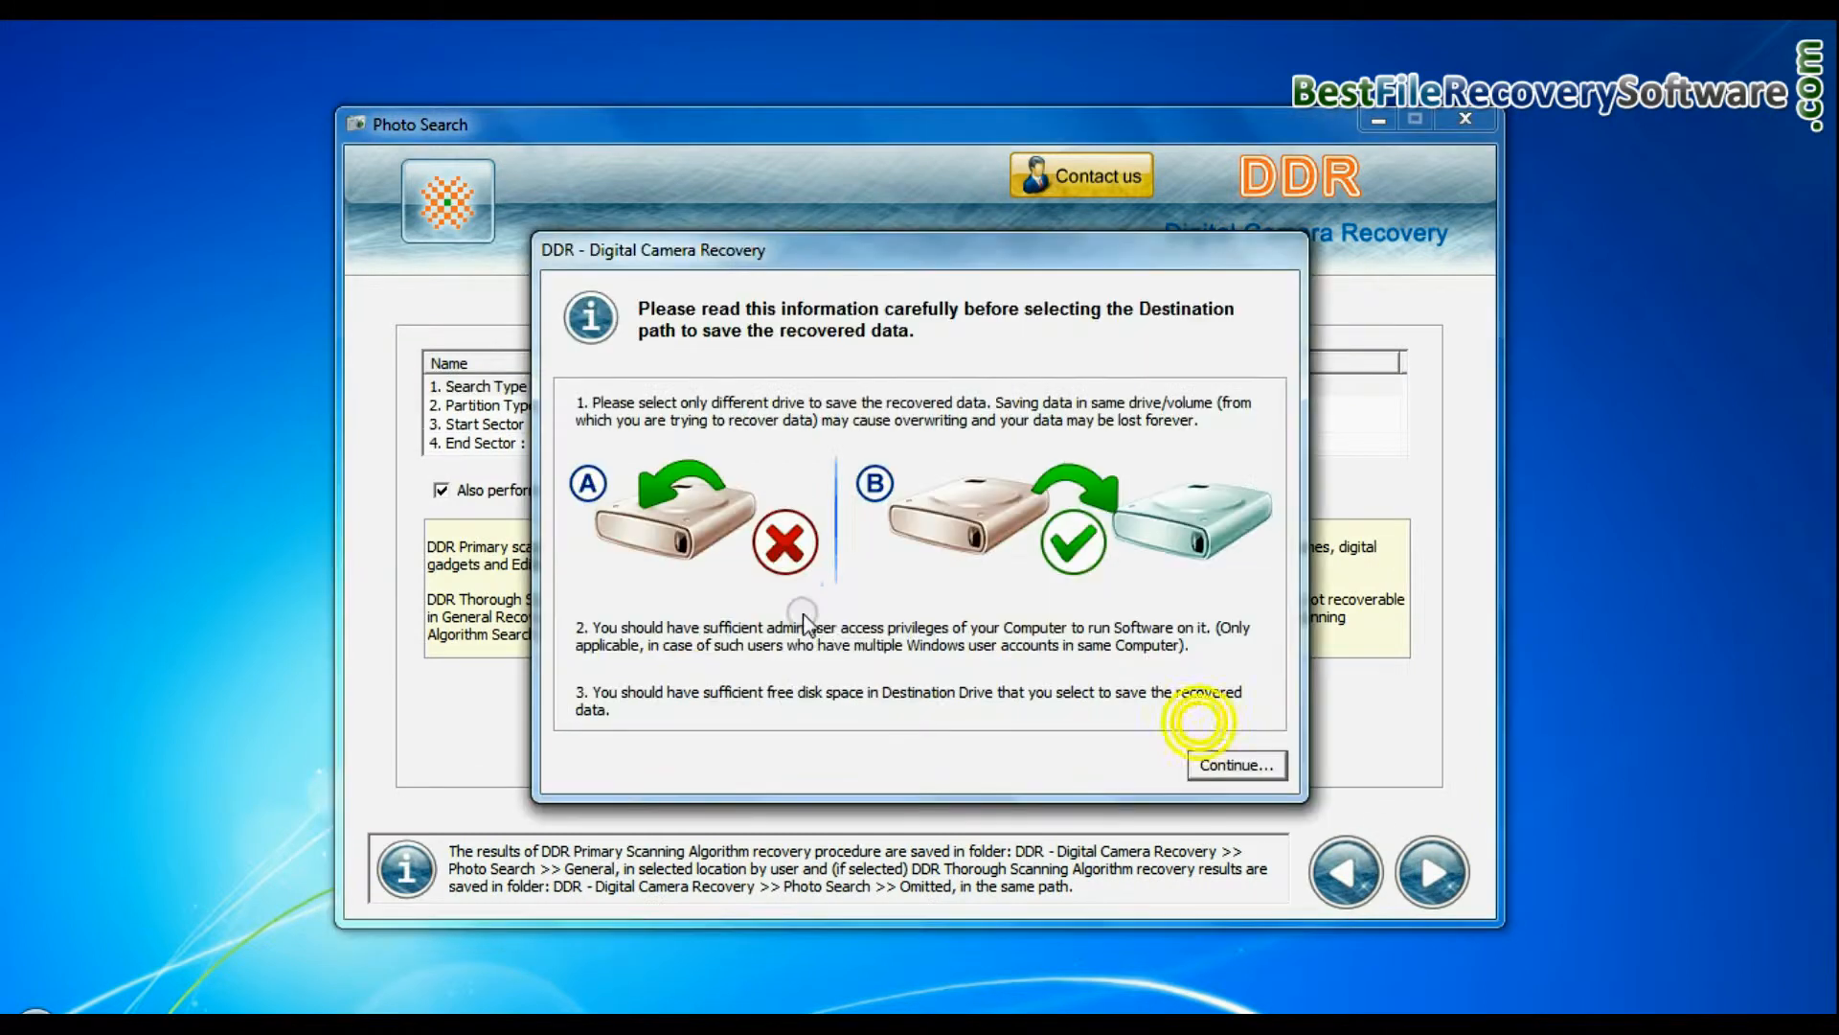
pyautogui.click(1236, 765)
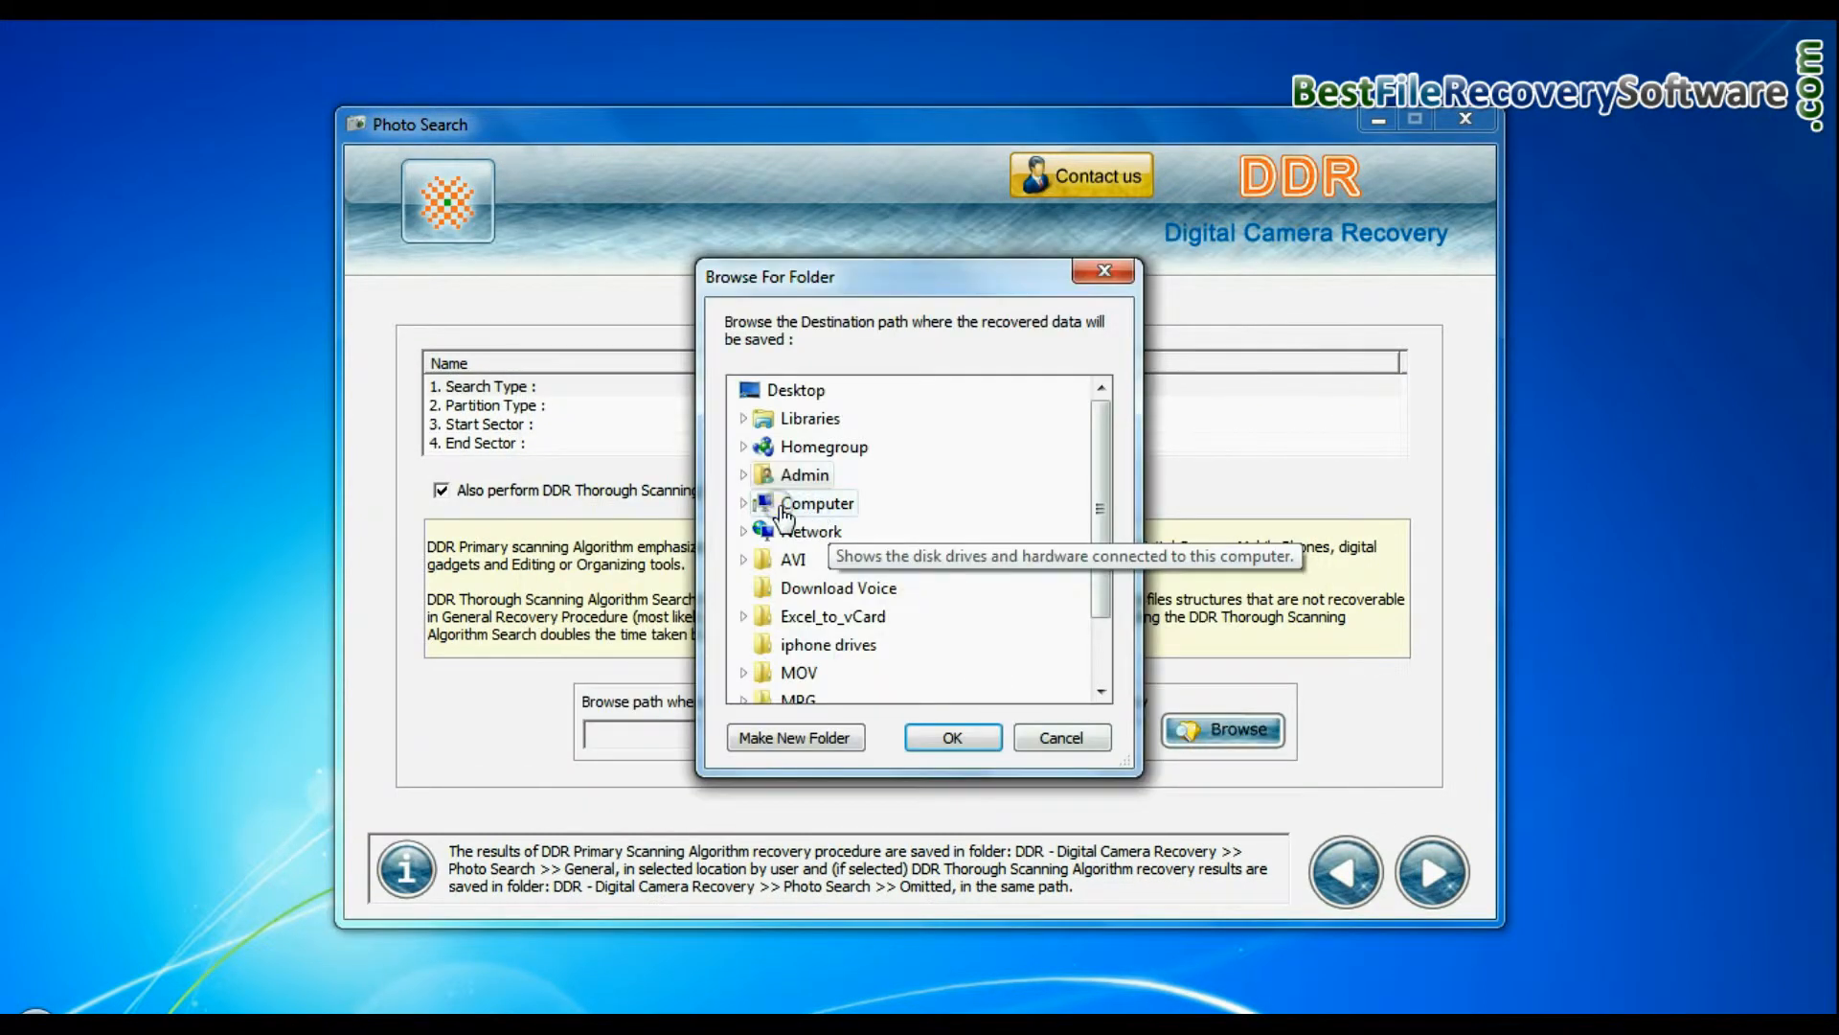
pyautogui.click(952, 735)
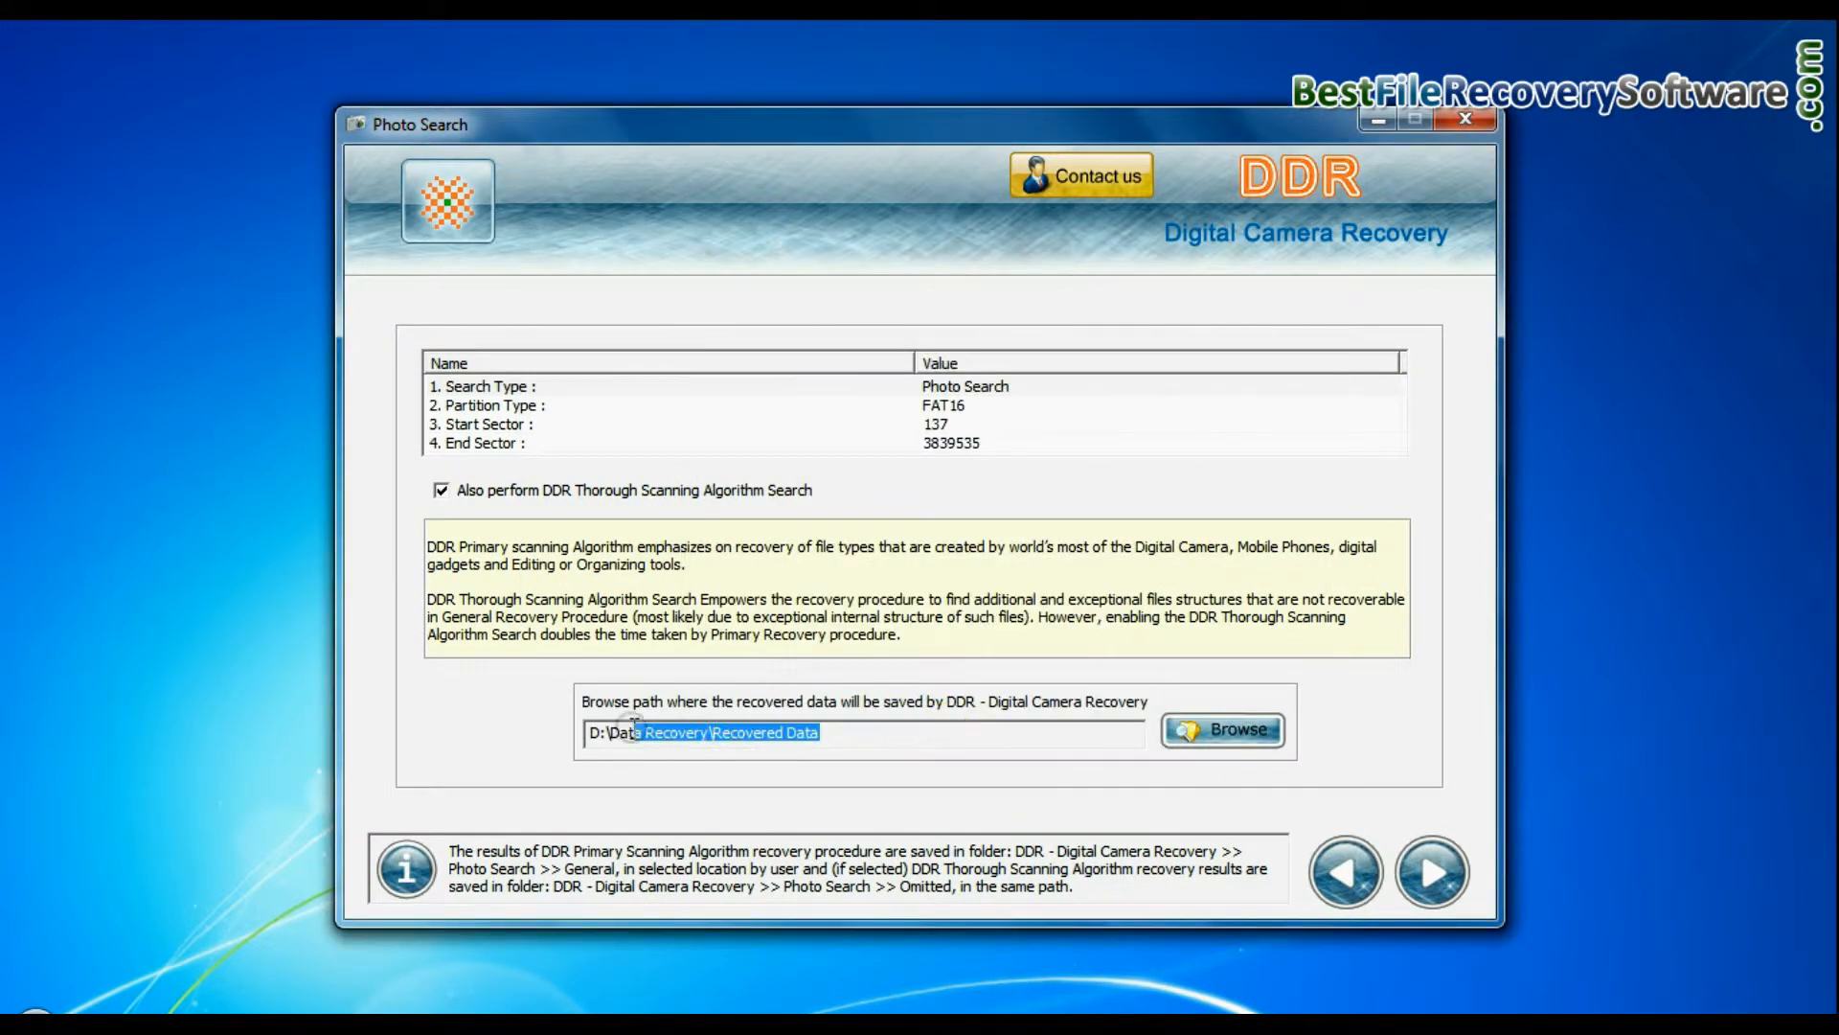
pyautogui.click(1432, 873)
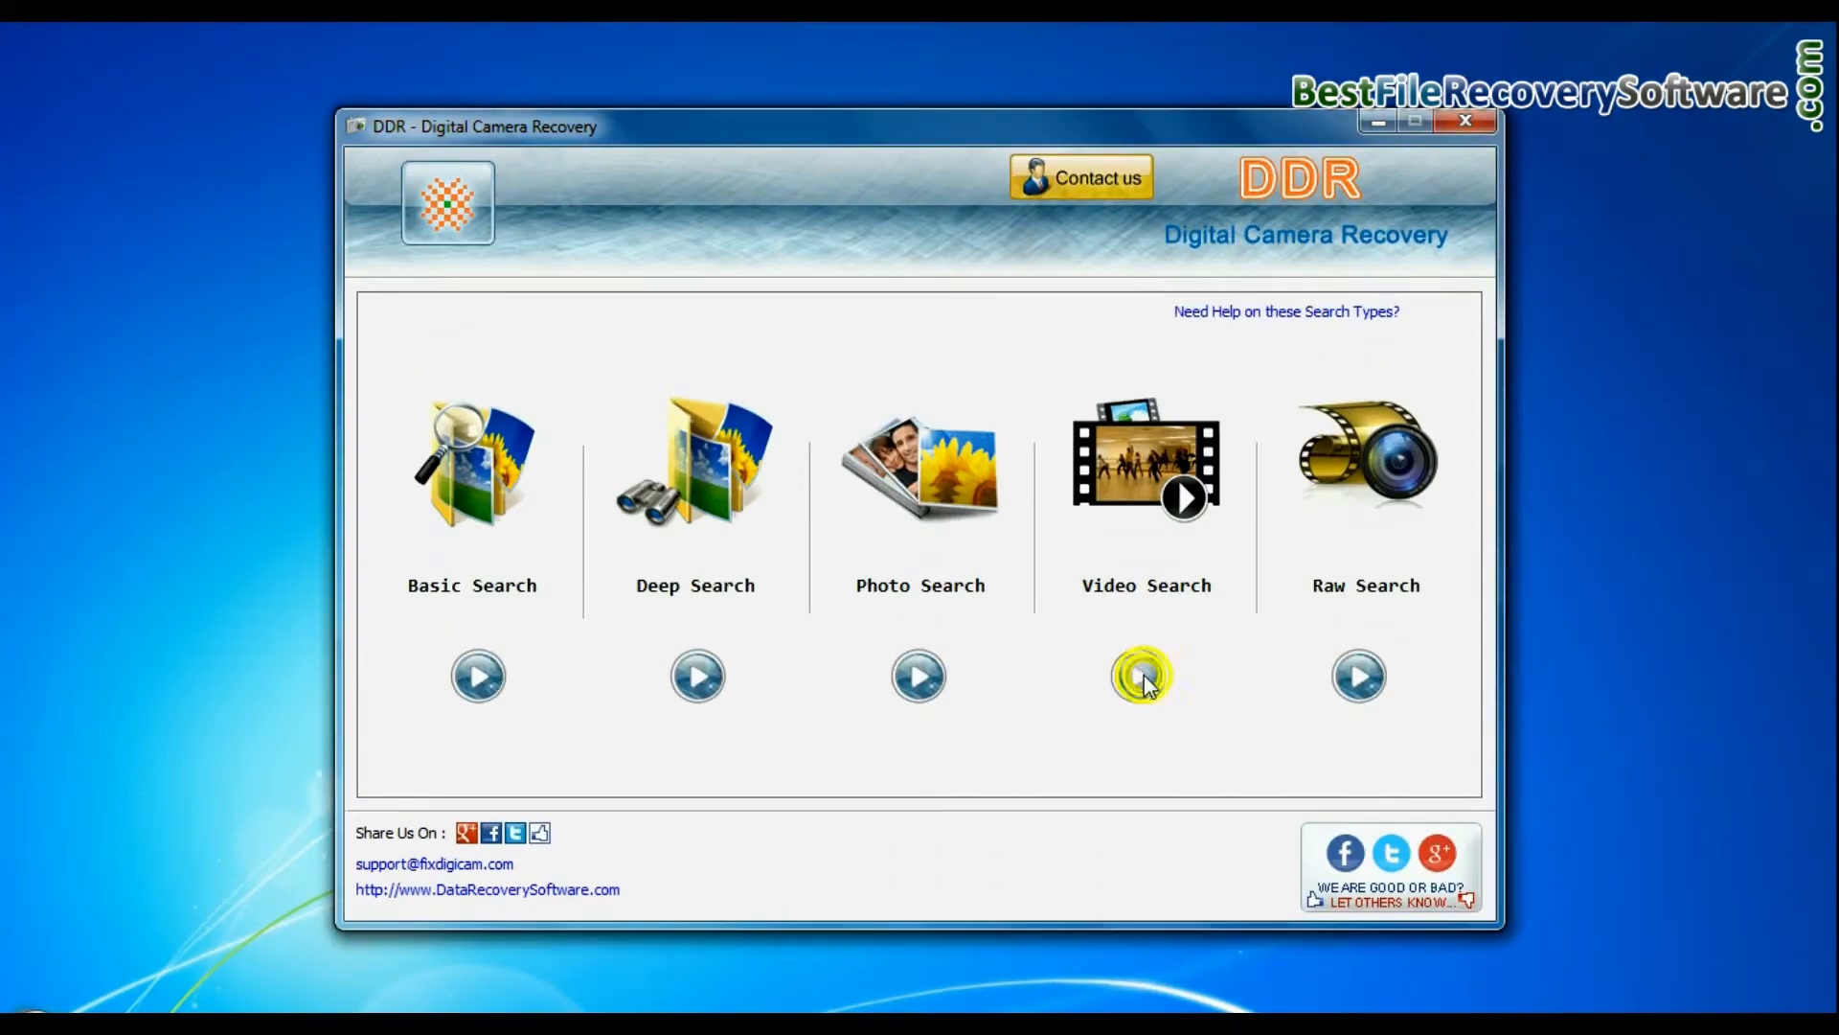
# Run a Video Search limited to AVI files, saving into the D: Recovered Data folder
pyautogui.click(1142, 676)
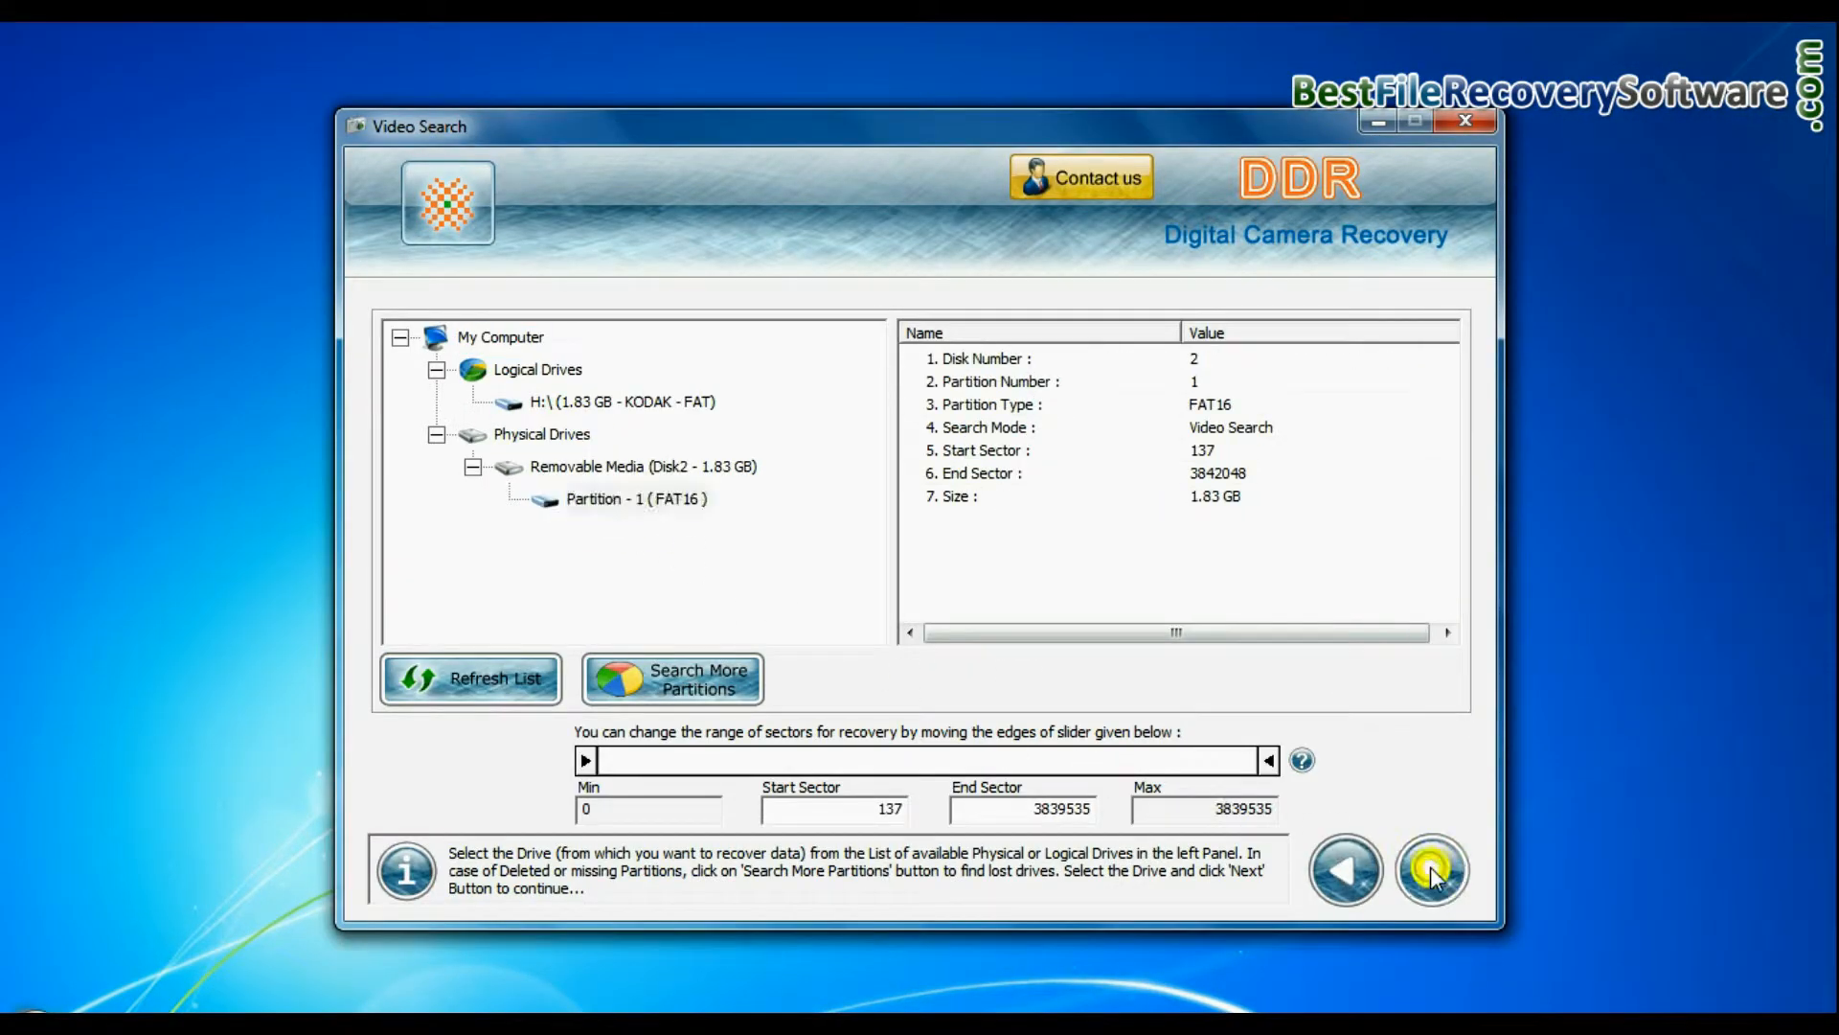
pyautogui.click(1431, 870)
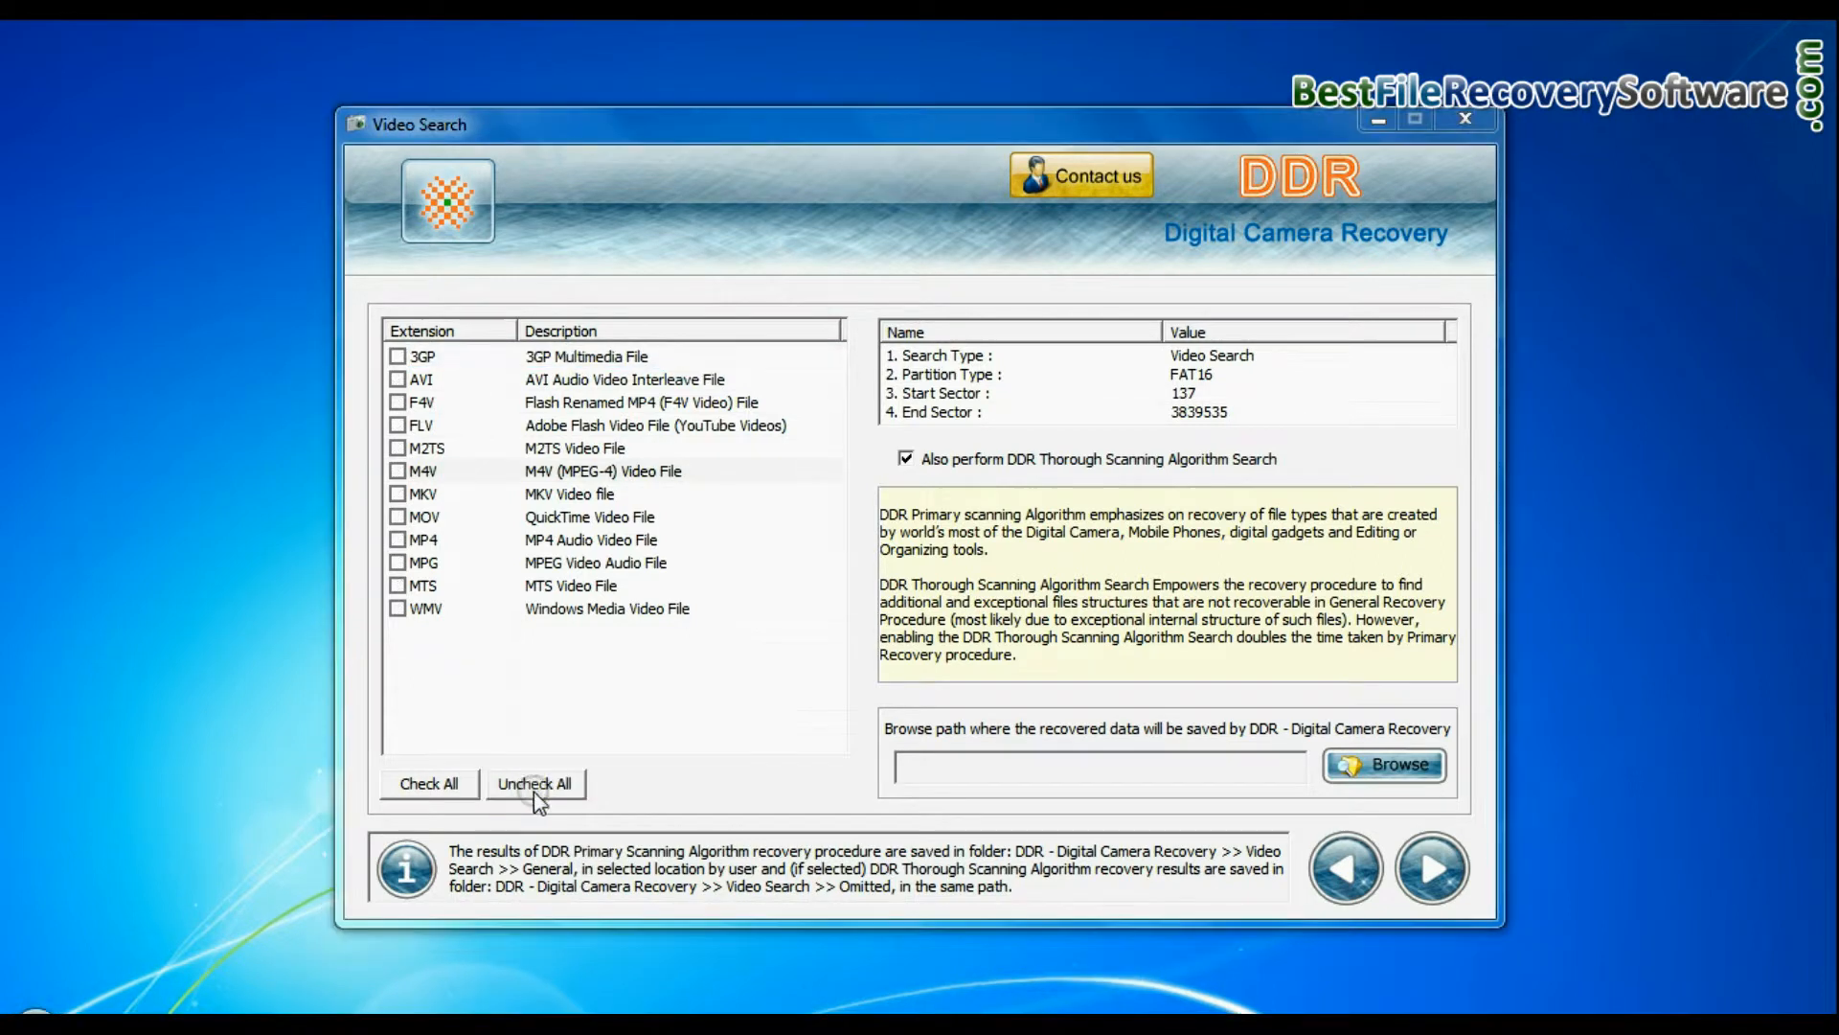
pyautogui.click(399, 379)
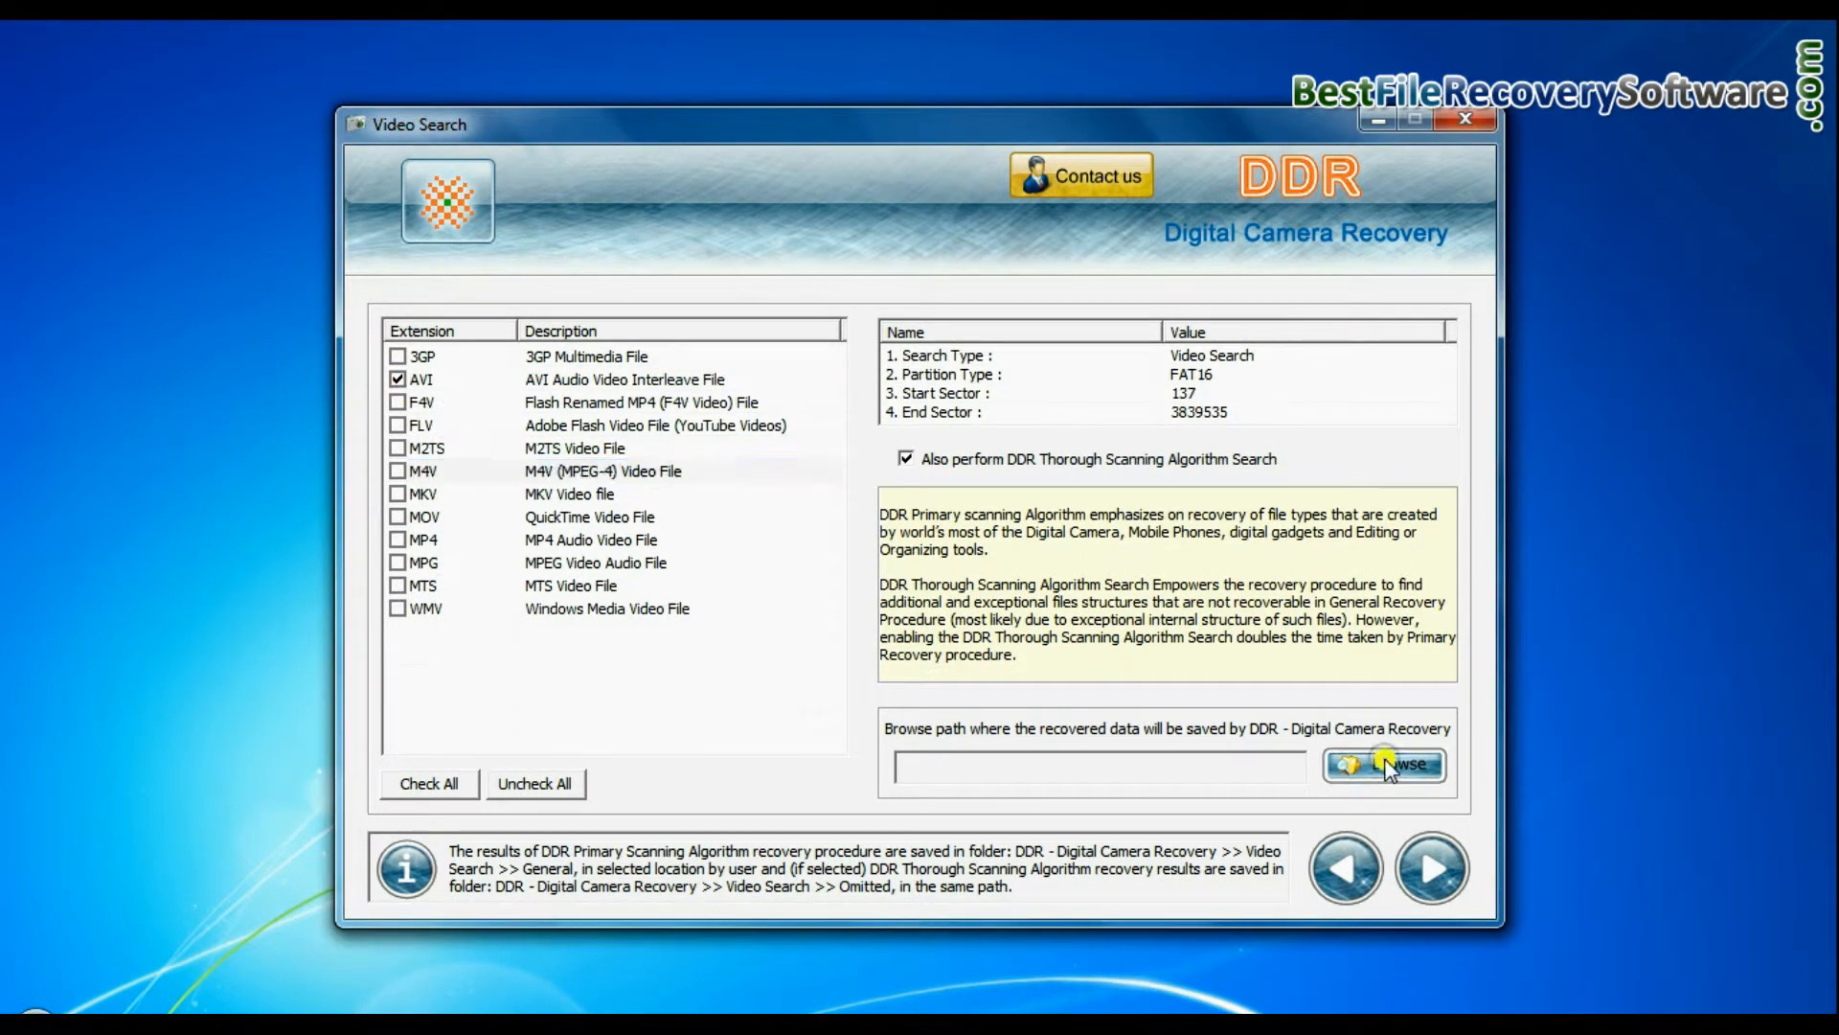
pyautogui.click(1383, 765)
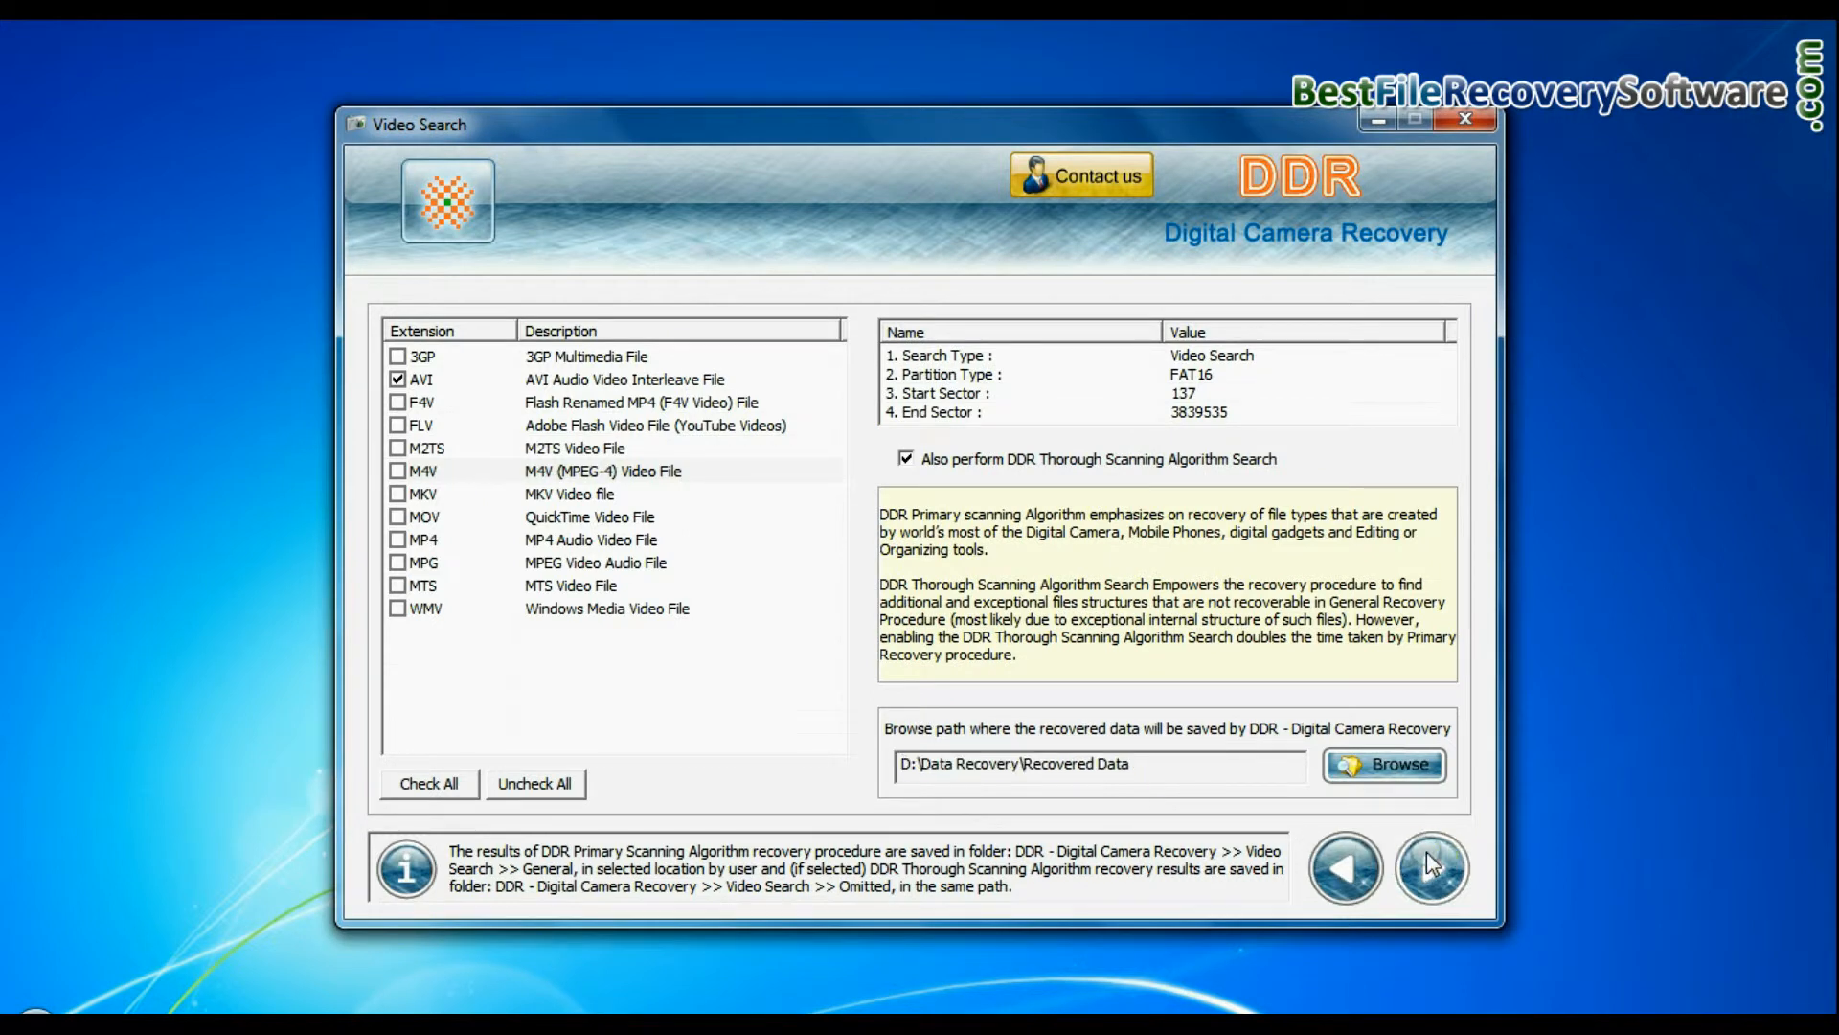
pyautogui.click(1433, 868)
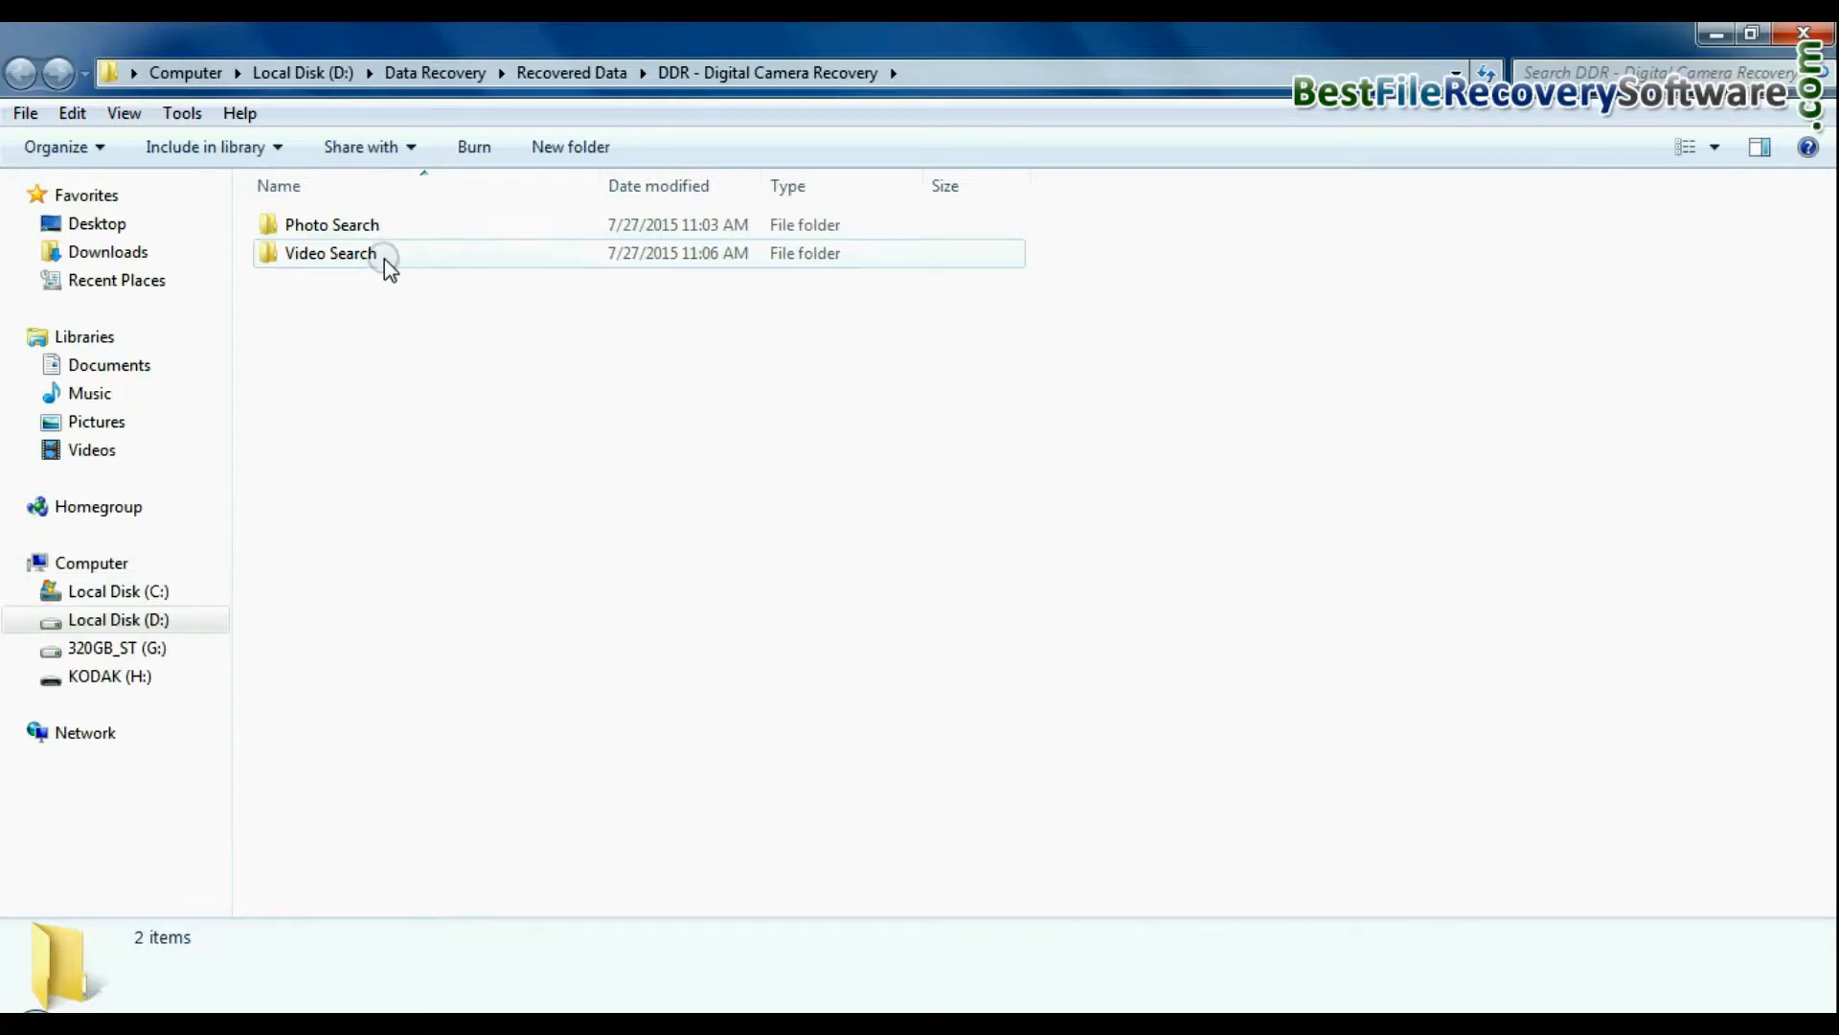
# Browse into Video Search\General\AVI to view the 11 recovered AVI videos
pyautogui.doubleClick(330, 252)
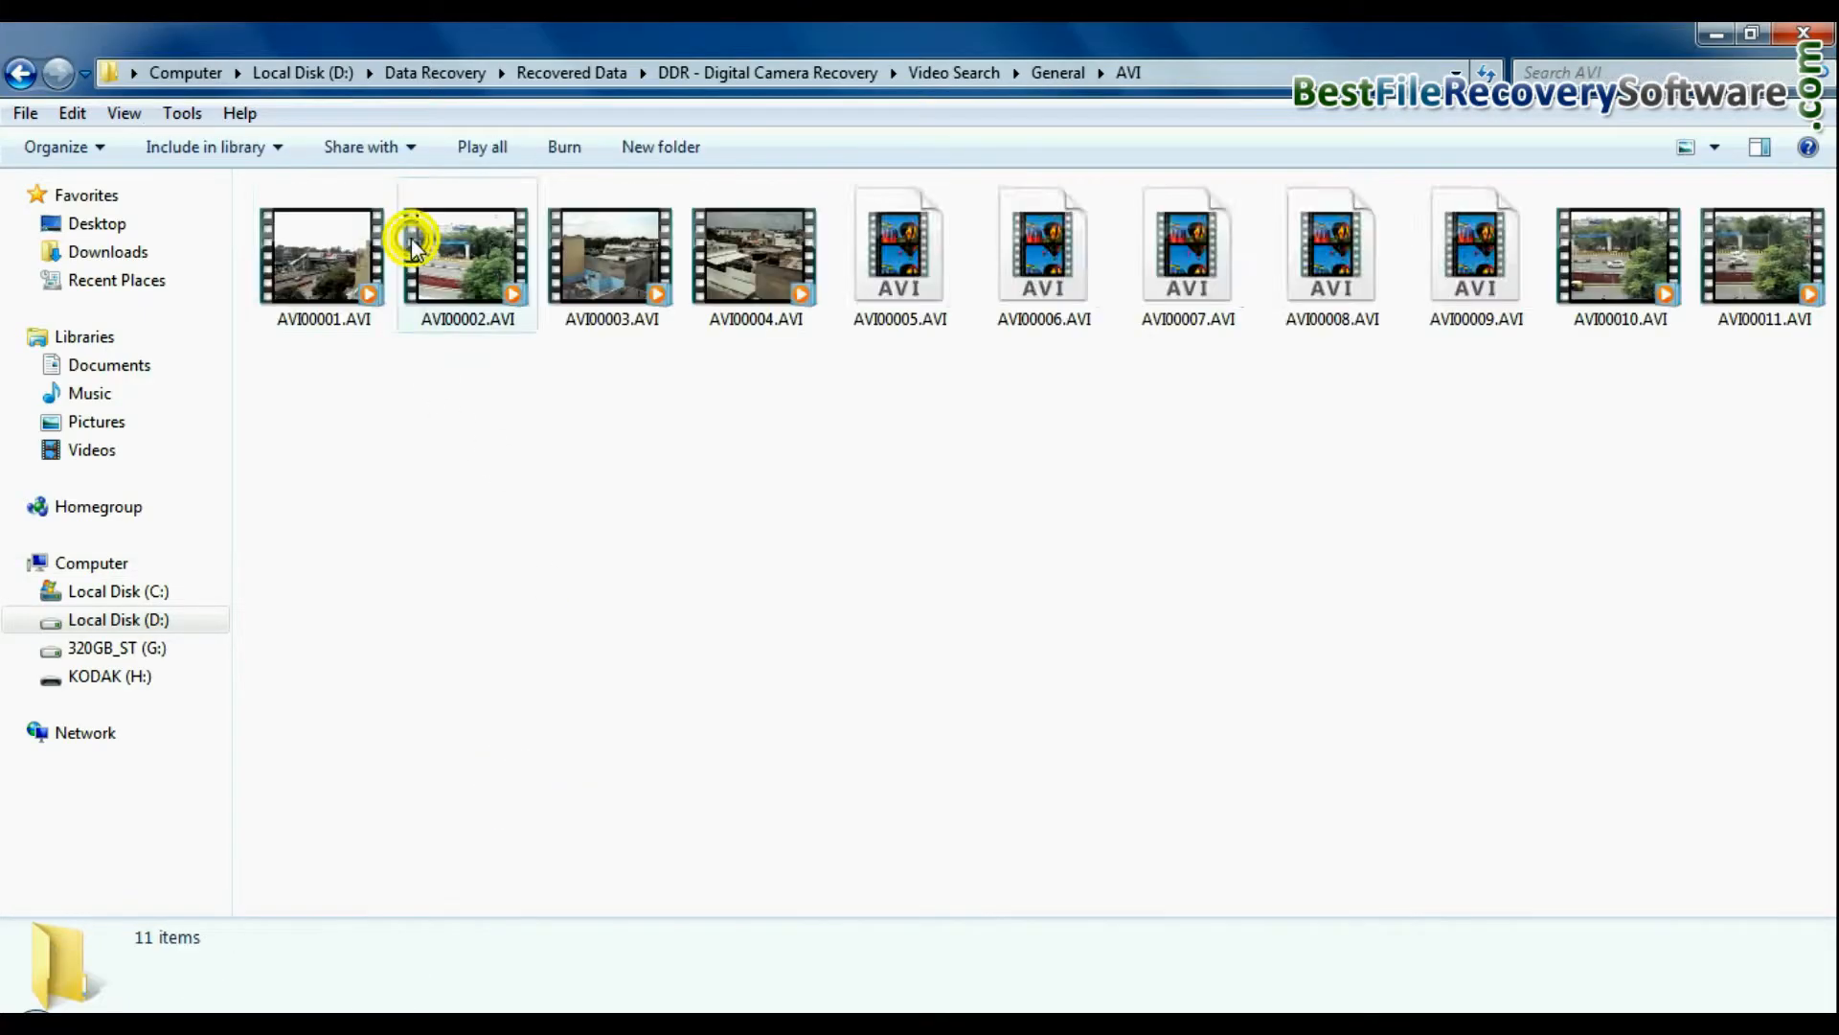
pyautogui.click(901, 255)
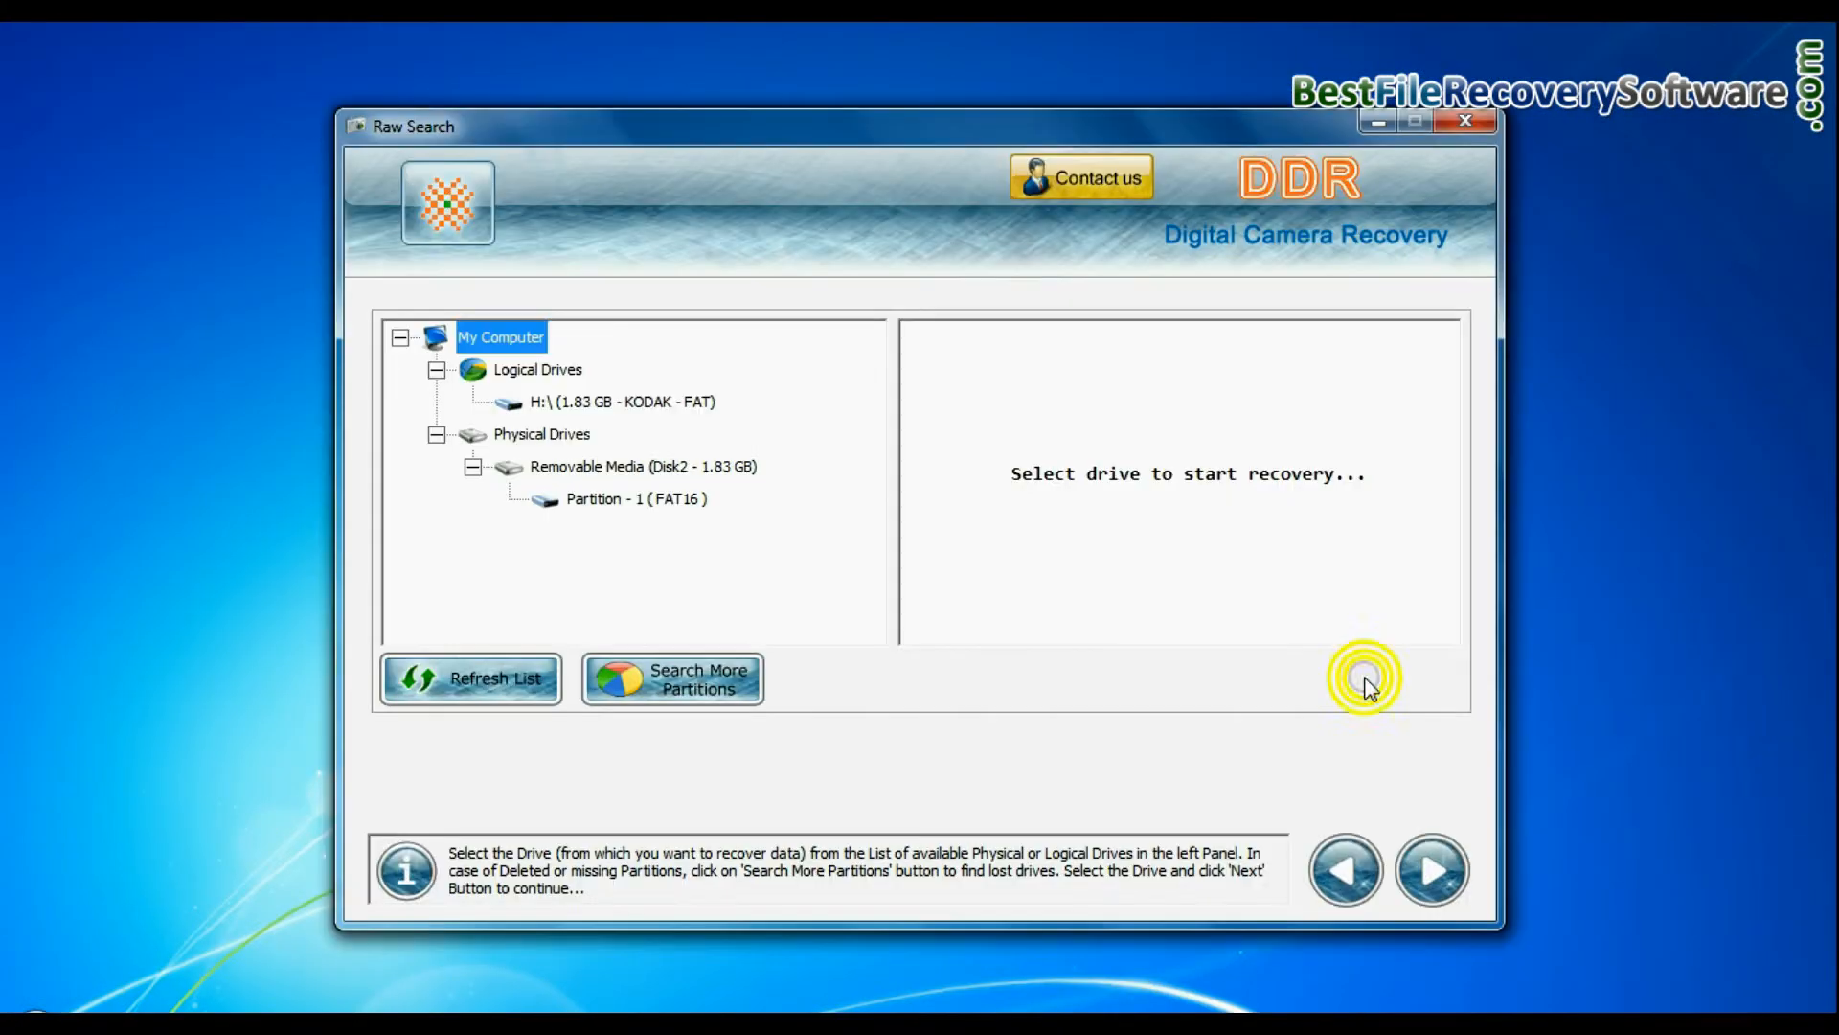
# Start a Raw Search on Removable Media (Disk2) and browse its raw file-type list, noting Sony SR2
pyautogui.click(644, 466)
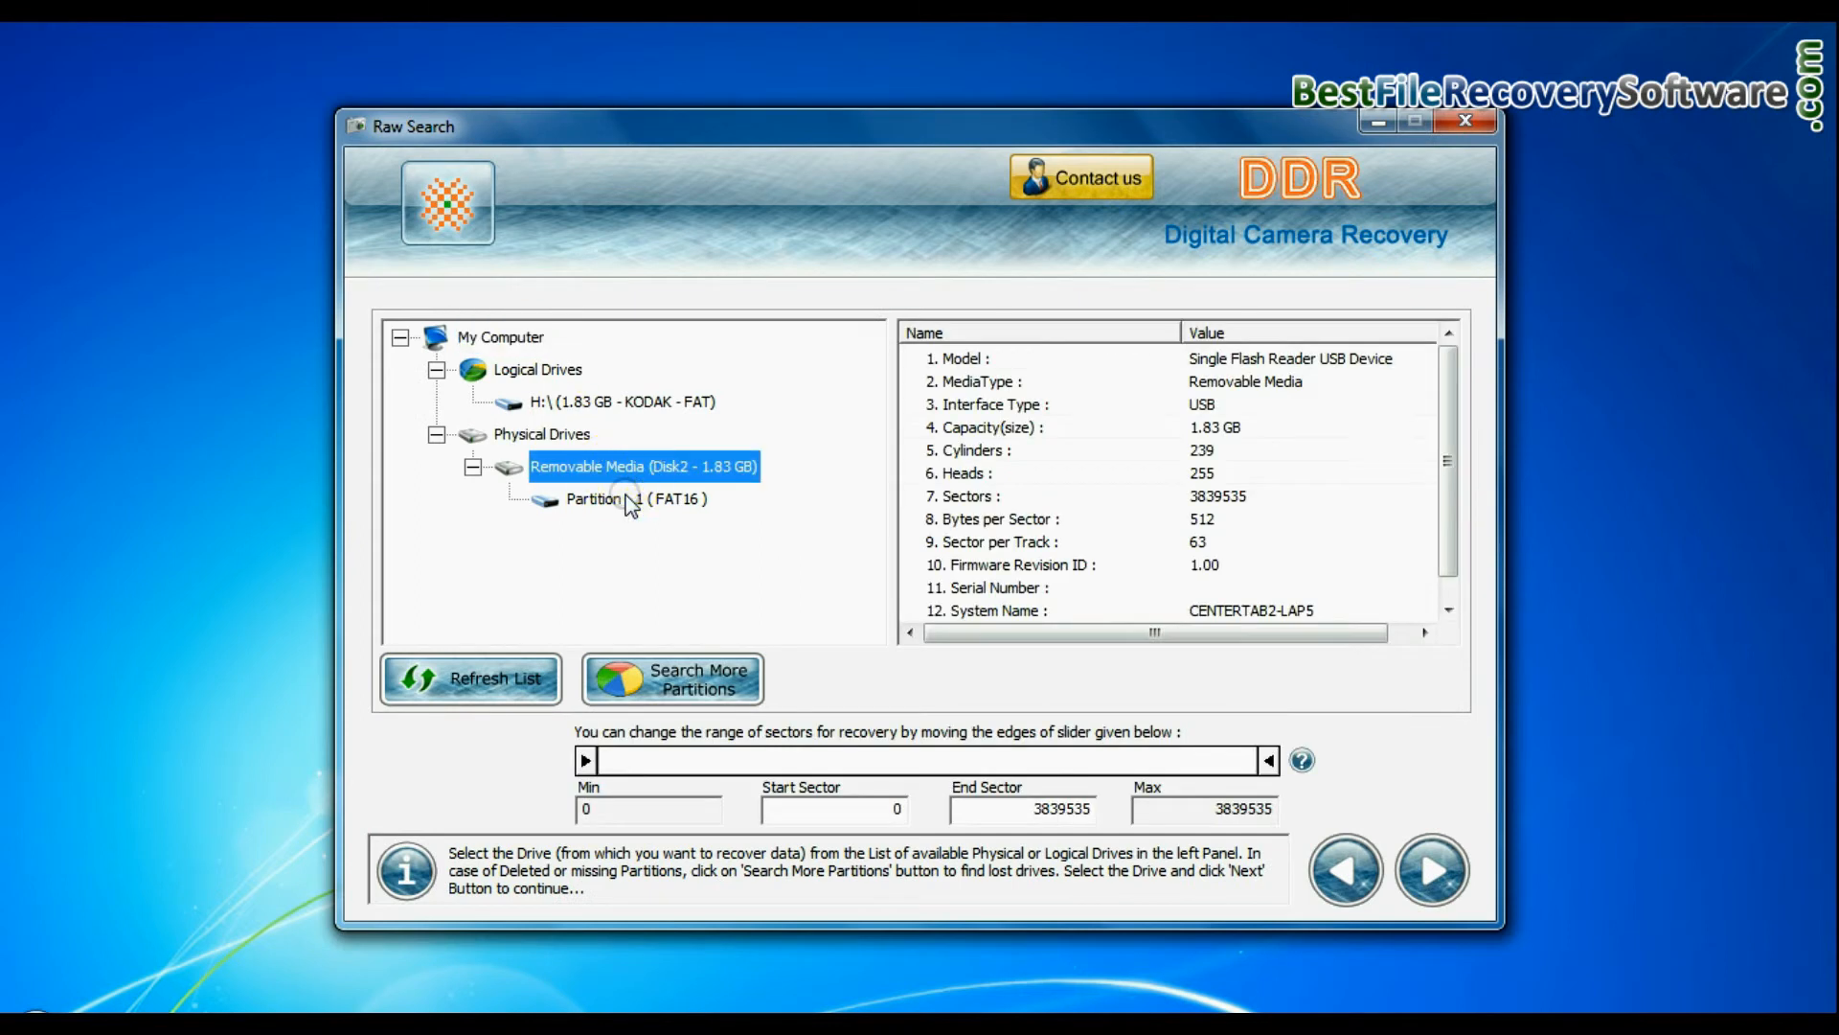
pyautogui.click(1431, 870)
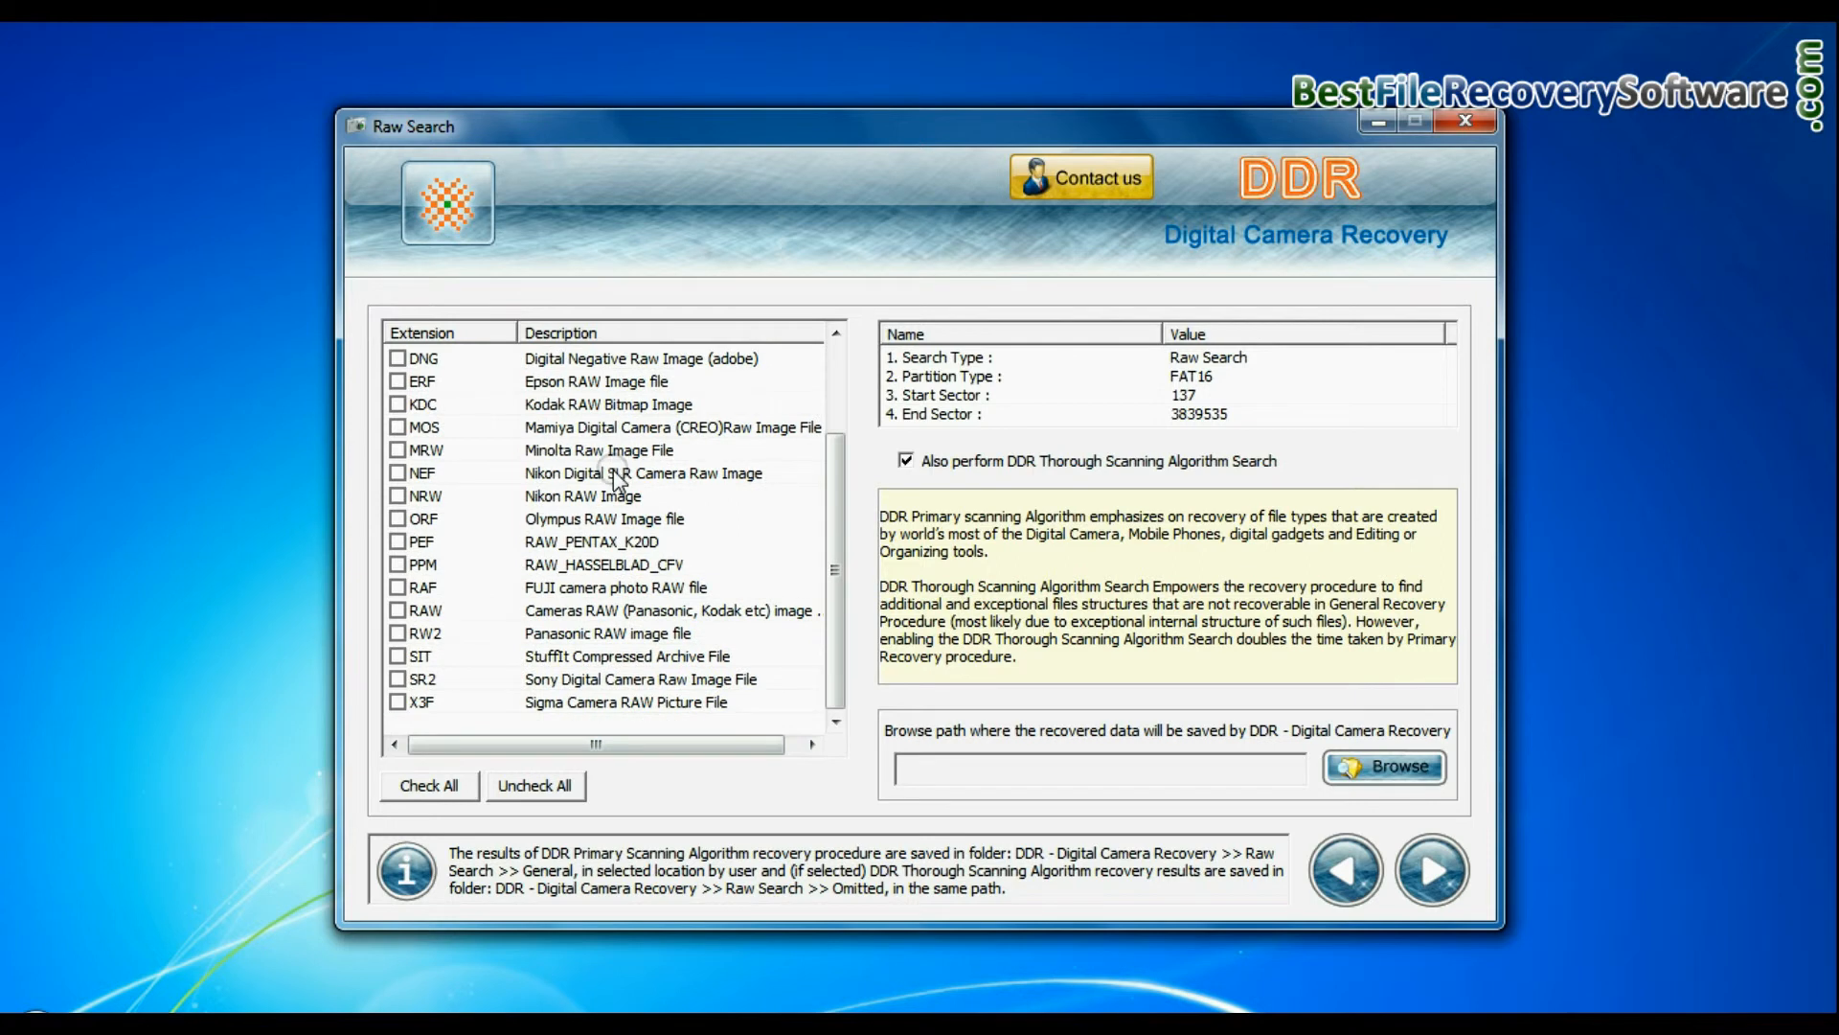
pyautogui.click(609, 678)
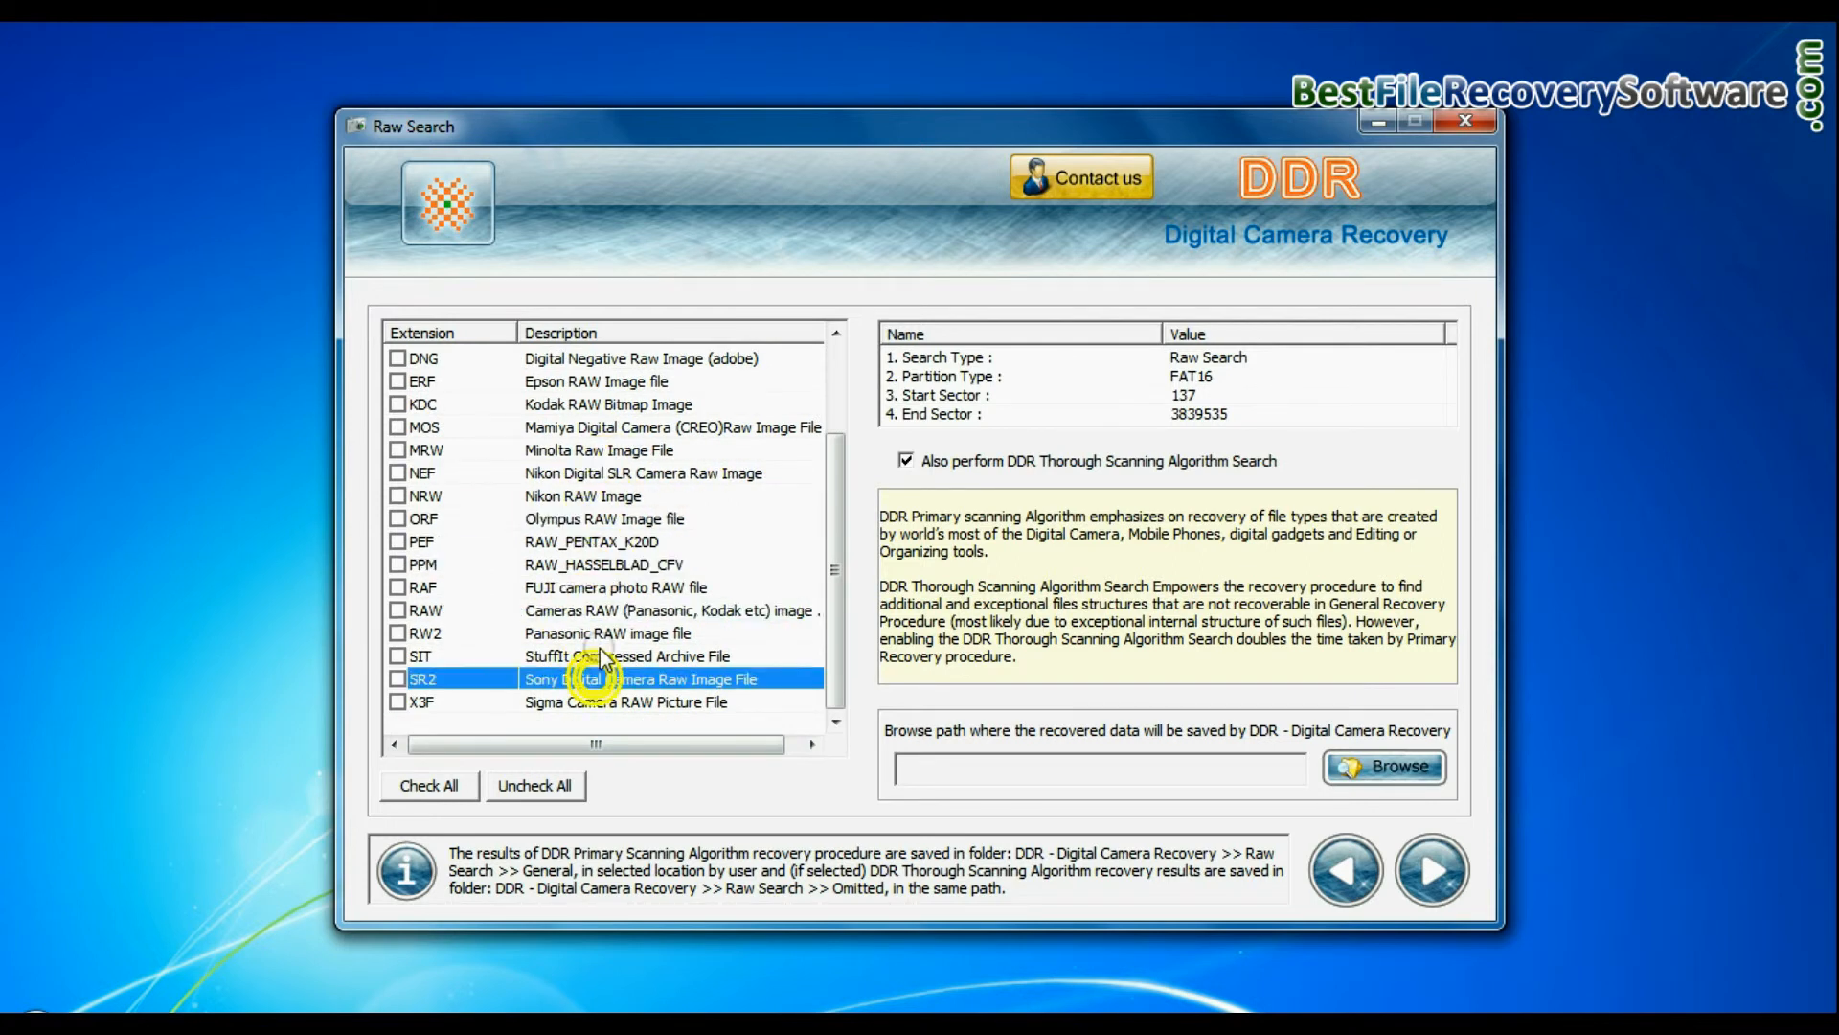